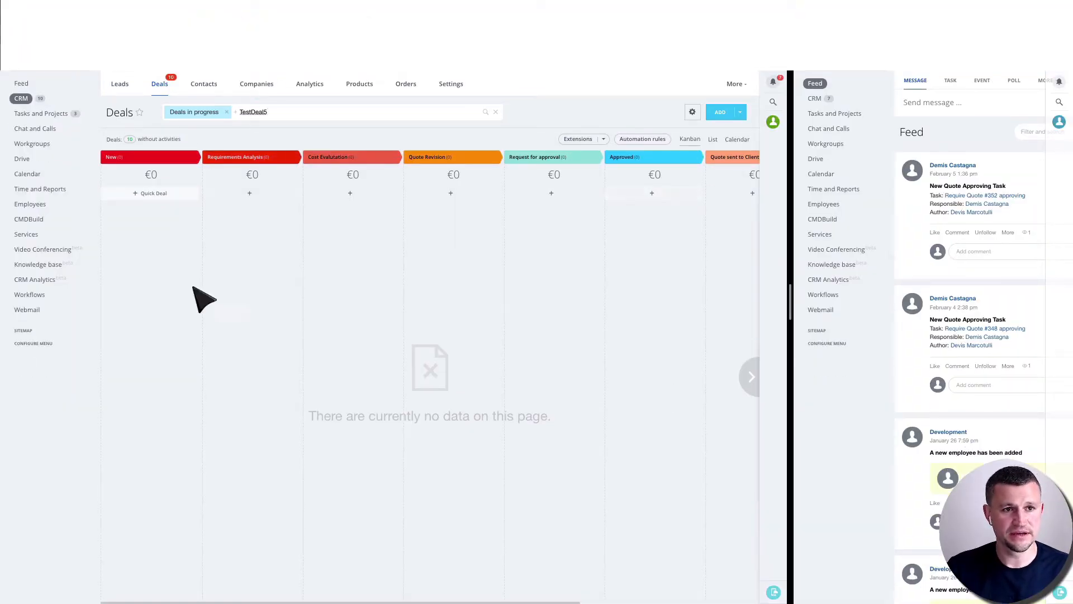
pyautogui.moveTo(337, 362)
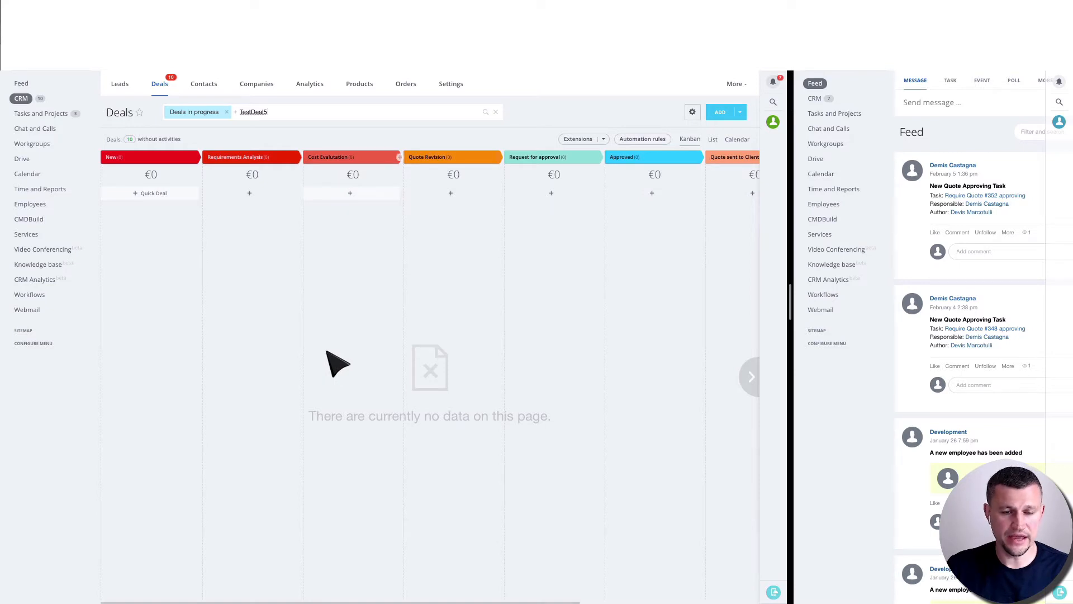
pyautogui.moveTo(962, 426)
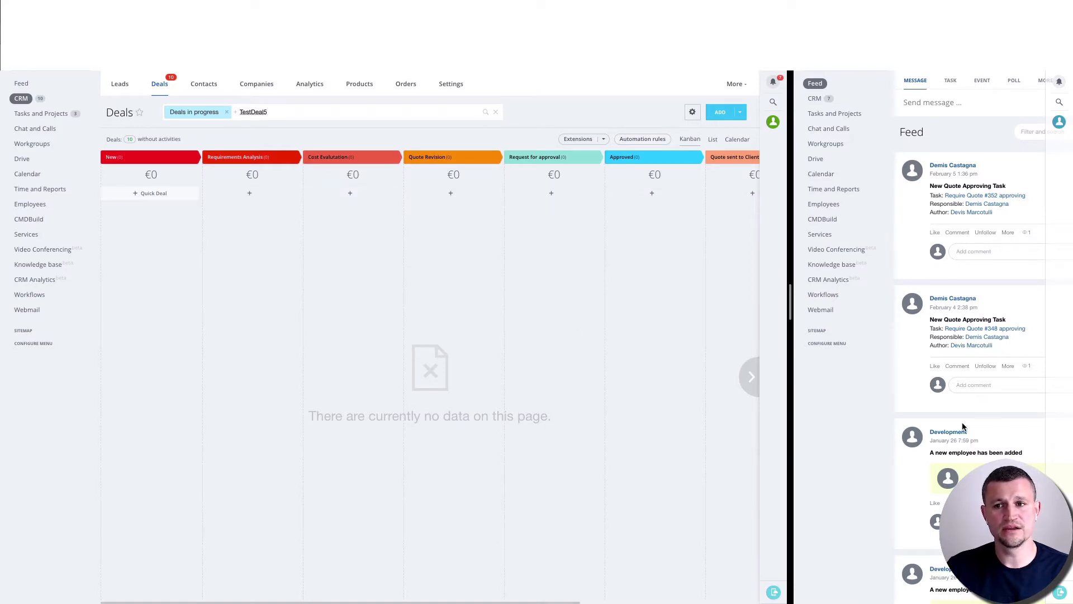
pyautogui.moveTo(1000, 317)
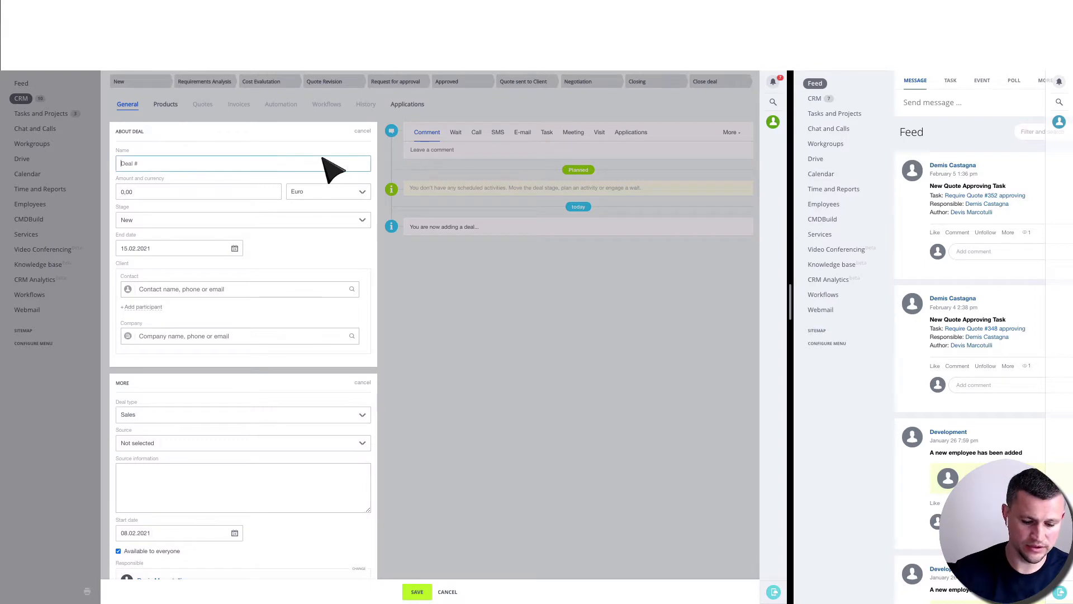
# Name the deal TestDeal5, attach a client contact and company 4D.APPALTI SRL, and save it
pyautogui.write('TestDeal5')
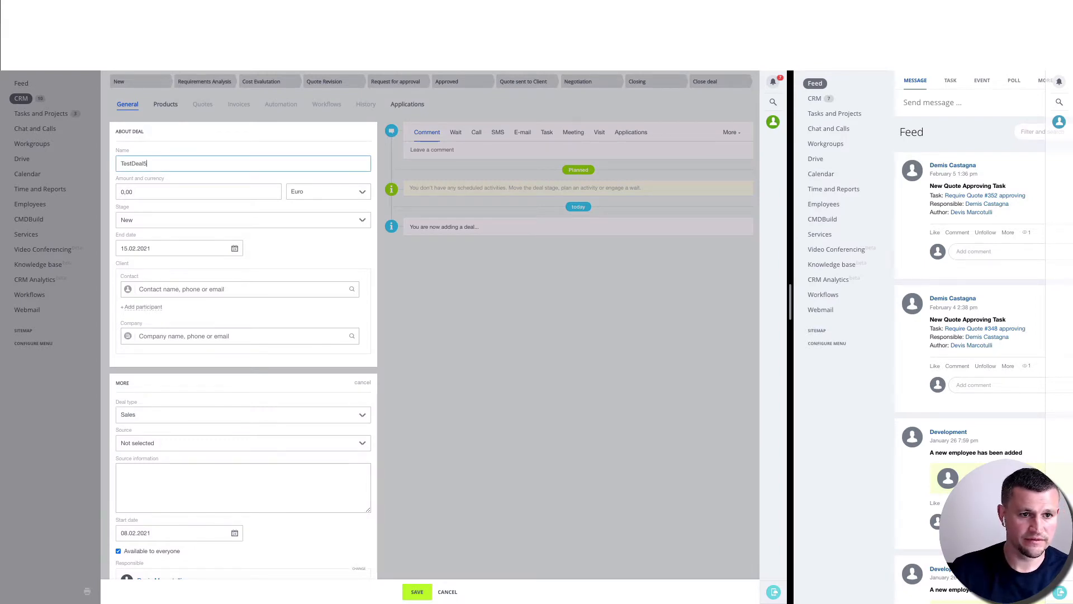
pyautogui.moveTo(298, 291)
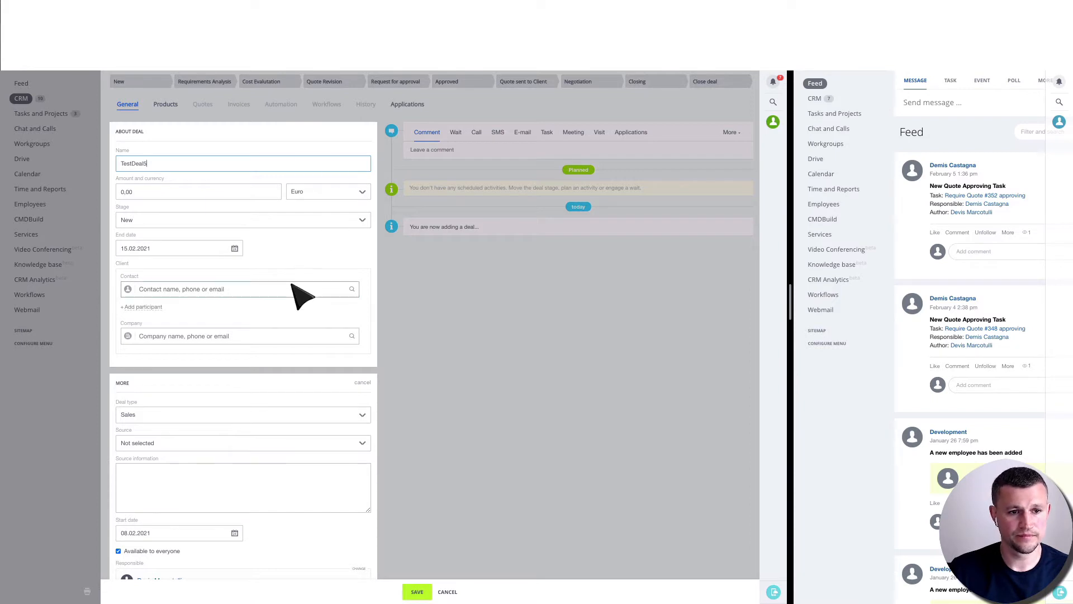
pyautogui.click(228, 289)
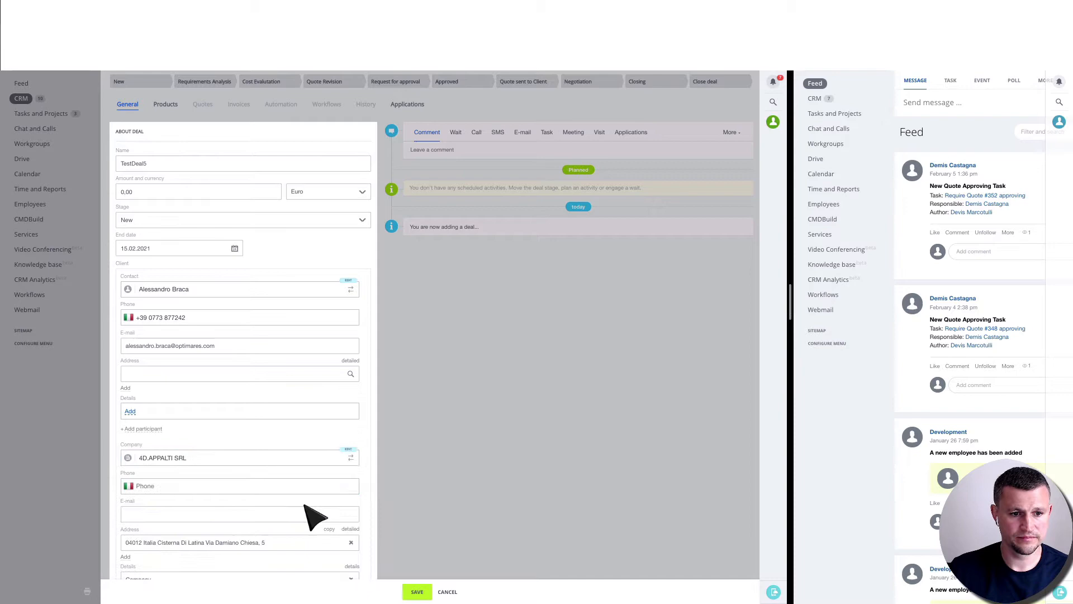
pyautogui.click(418, 591)
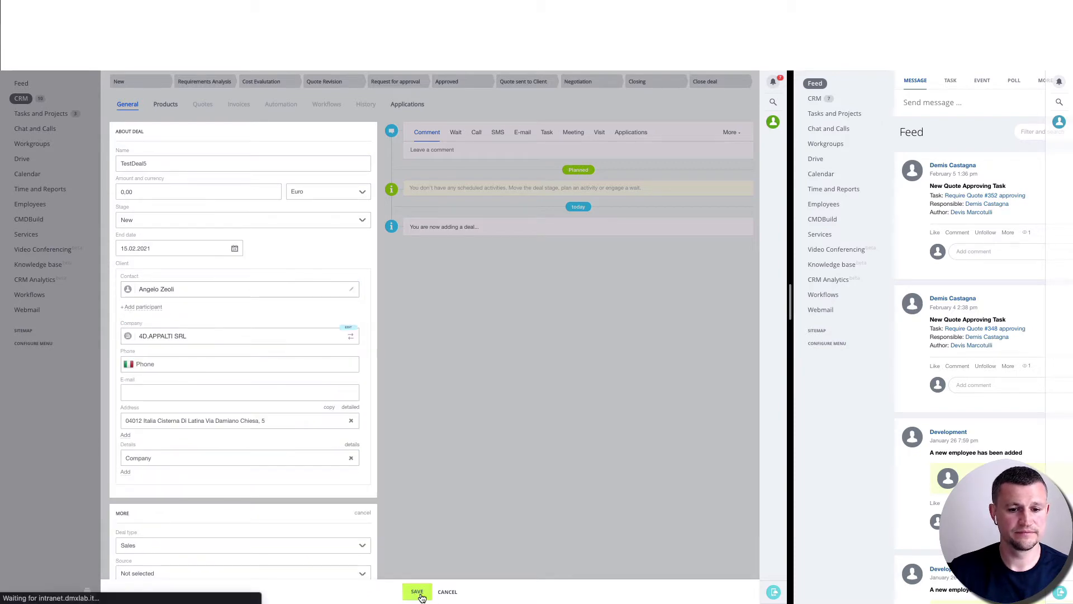
pyautogui.click(417, 591)
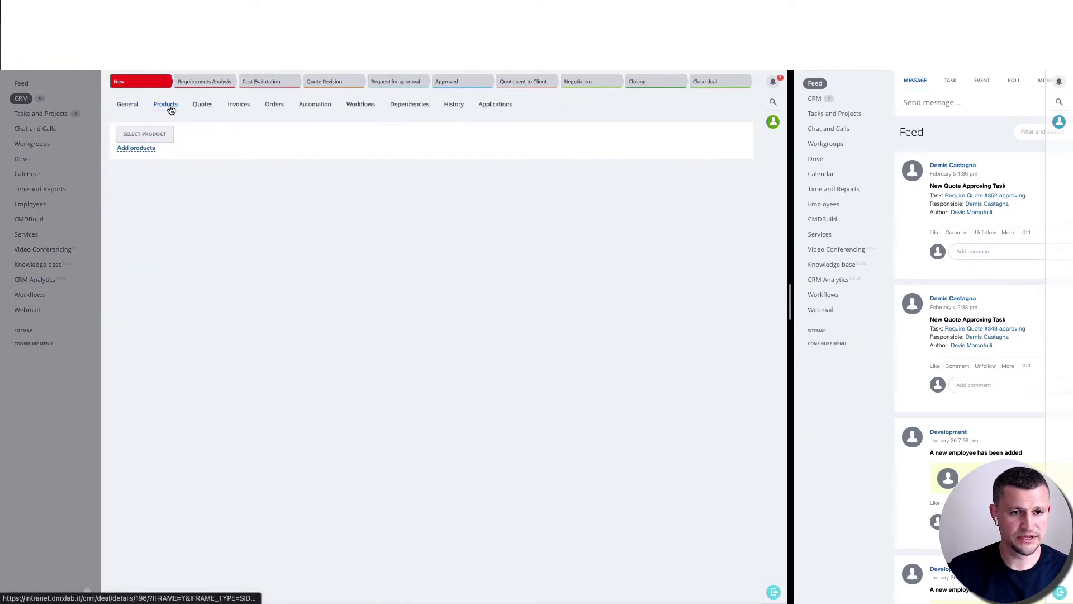
# Add TEST PRODUCT at cost 1900, price 2000 with mark-up shown, and save the deal
pyautogui.click(144, 134)
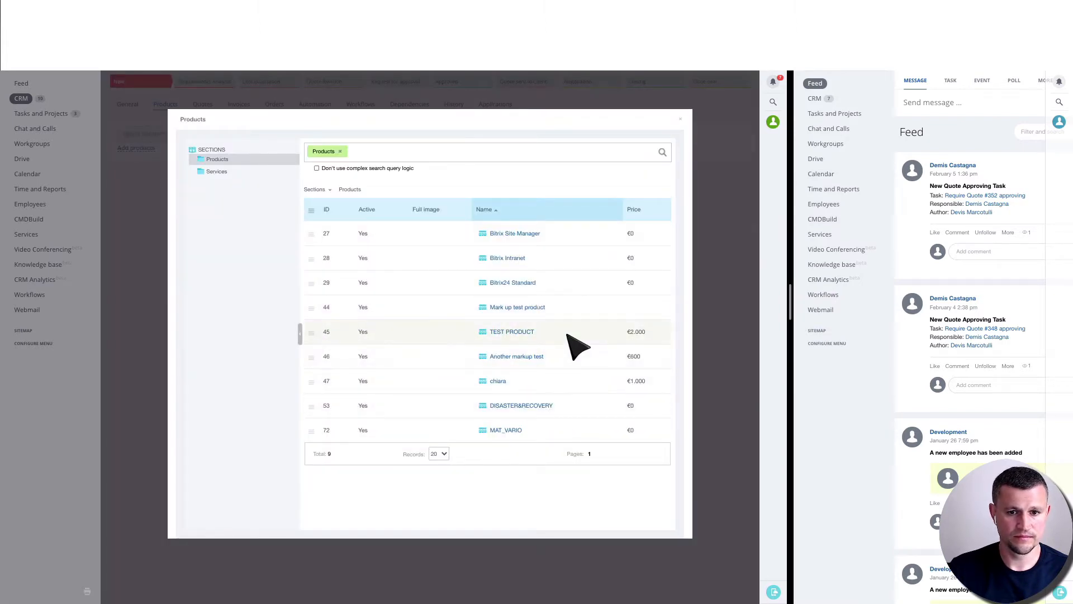
pyautogui.click(512, 331)
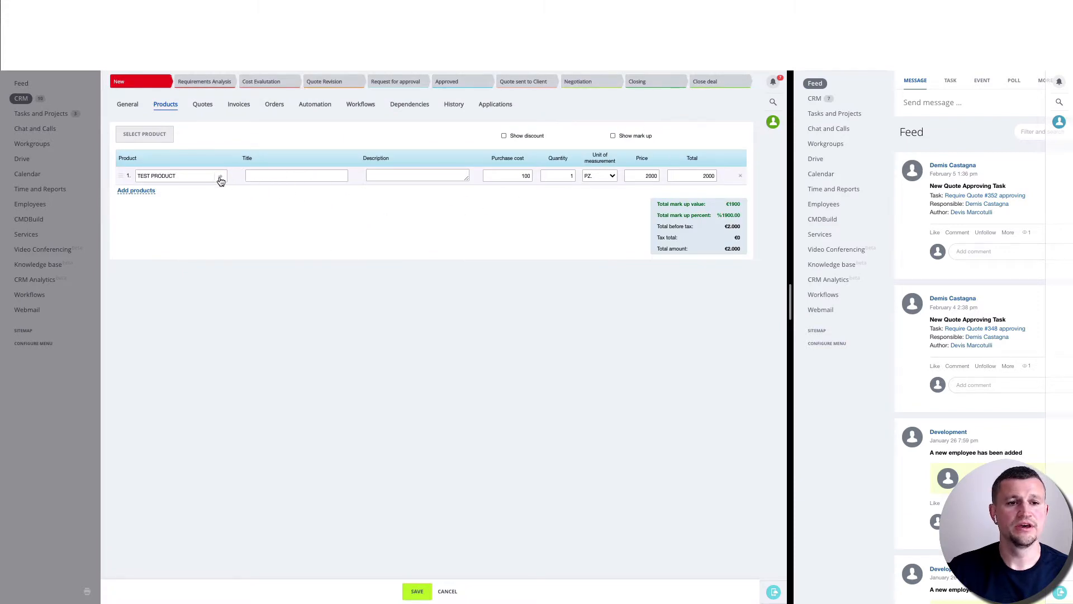
pyautogui.click(296, 174)
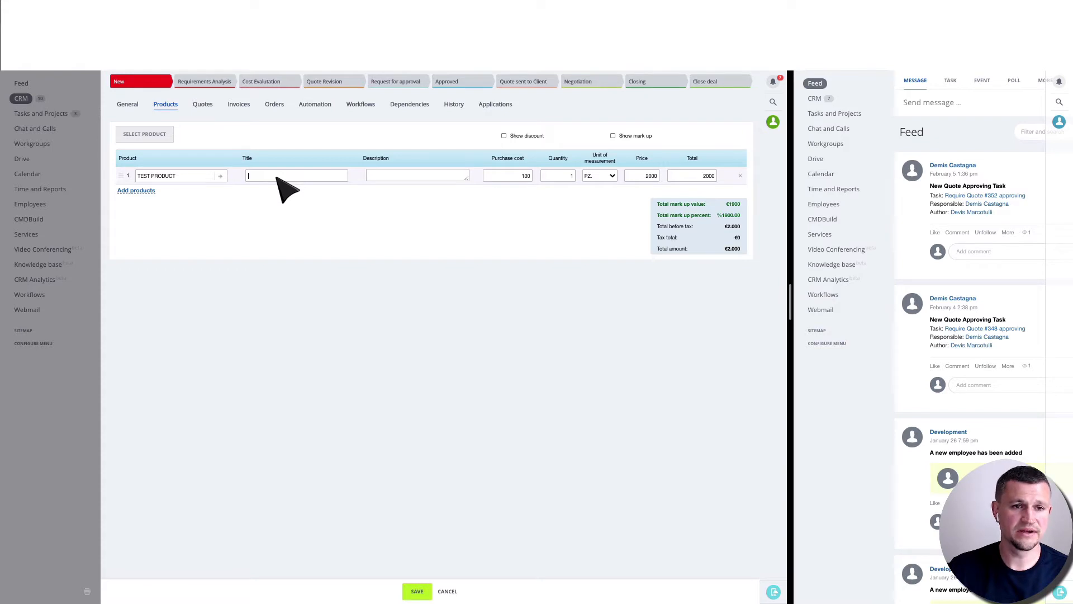
pyautogui.write('er')
pyautogui.click(507, 175)
pyautogui.write('1900')
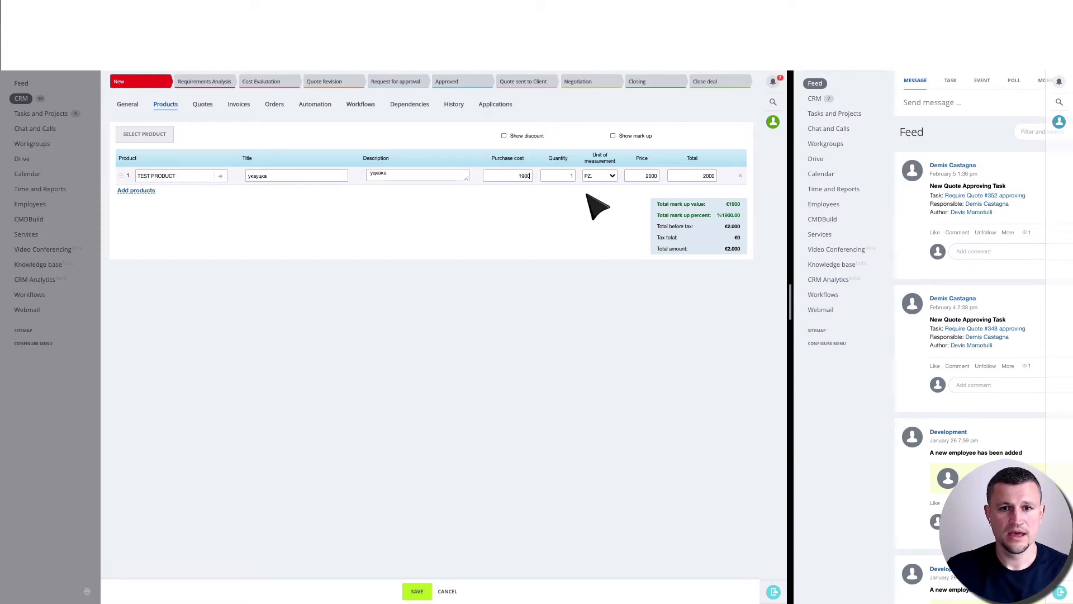
pyautogui.click(613, 136)
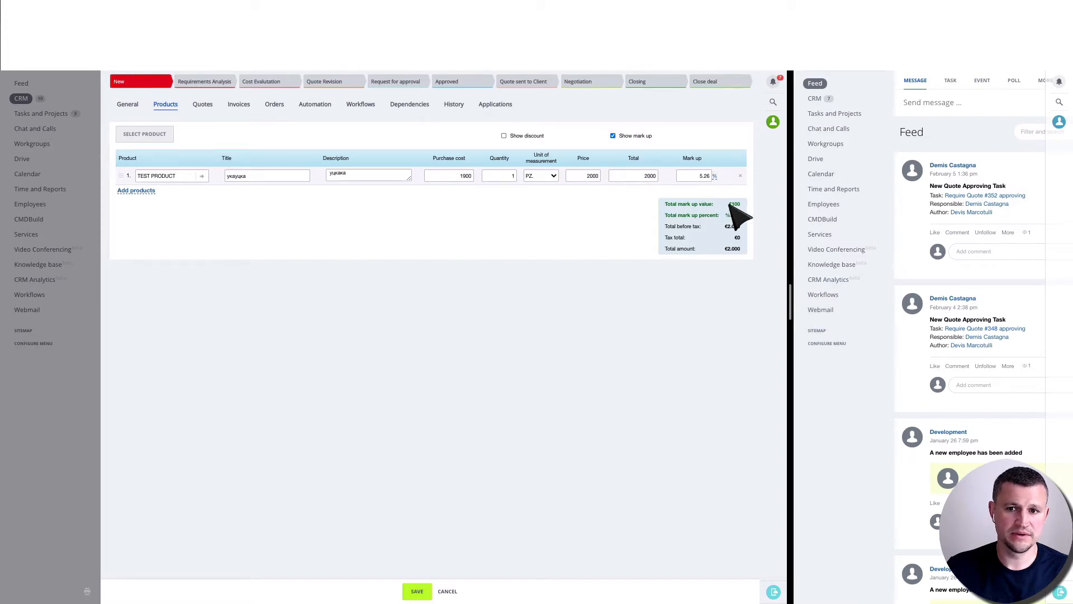
pyautogui.moveTo(560, 439)
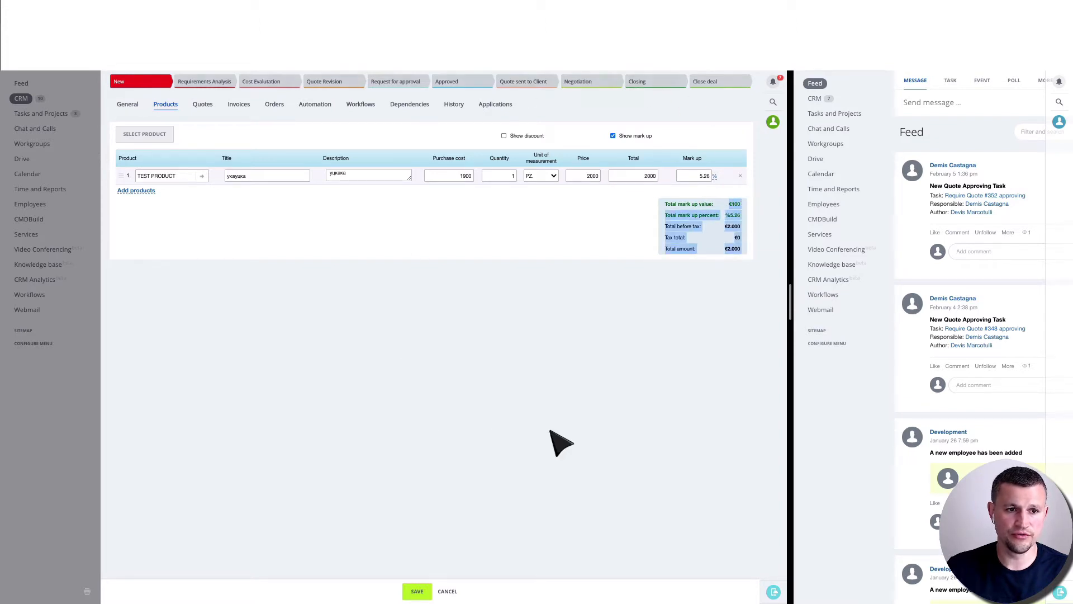
pyautogui.moveTo(751, 233)
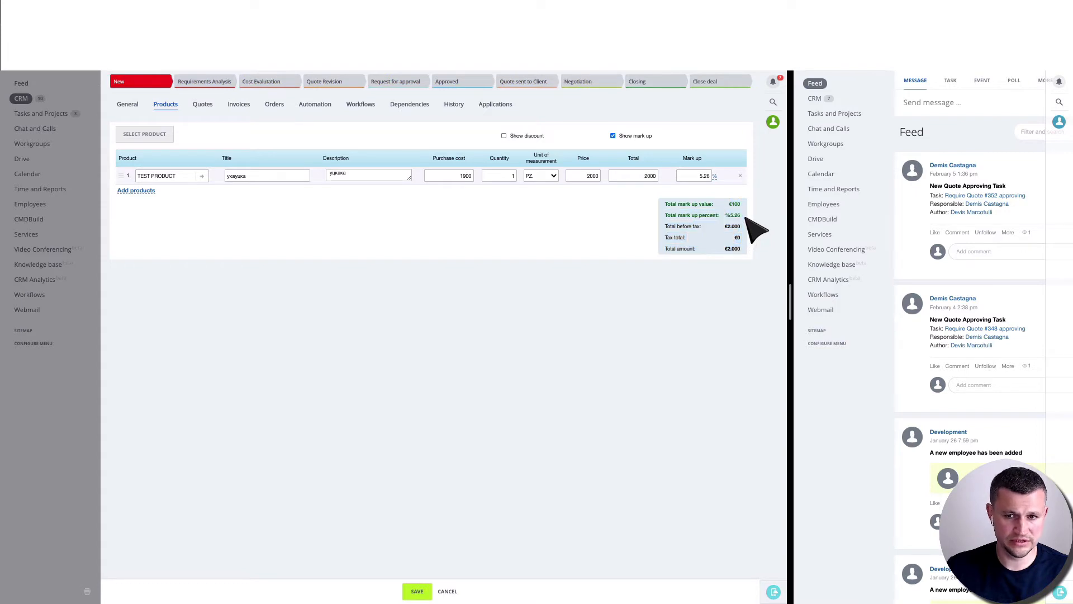
pyautogui.click(418, 590)
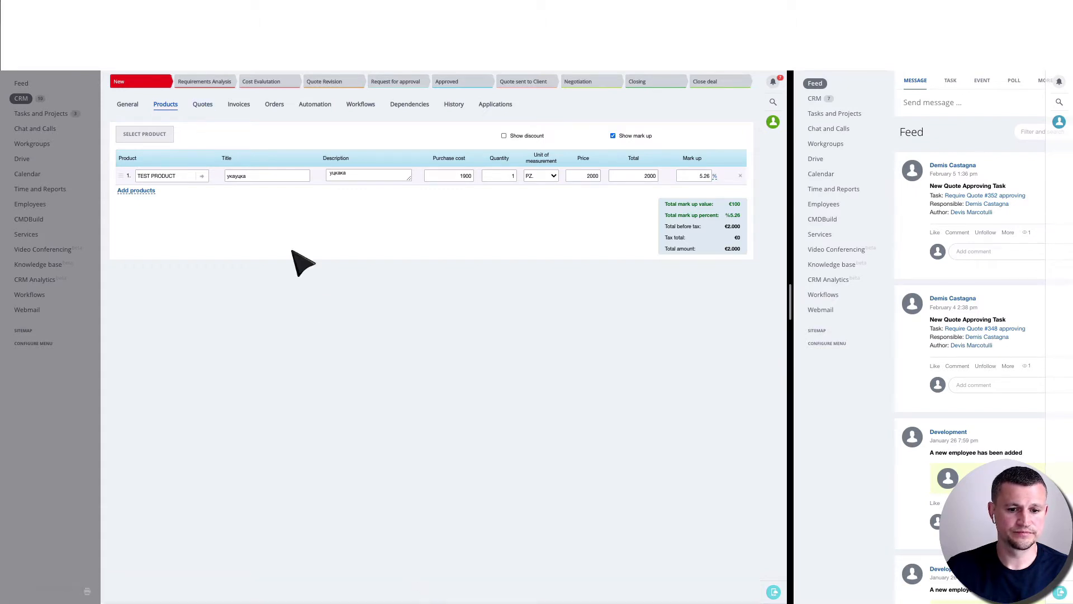
# Move TestDeal5 through Cost Evaluation to Quote Revision on the Kanban and reopen it
pyautogui.click(203, 104)
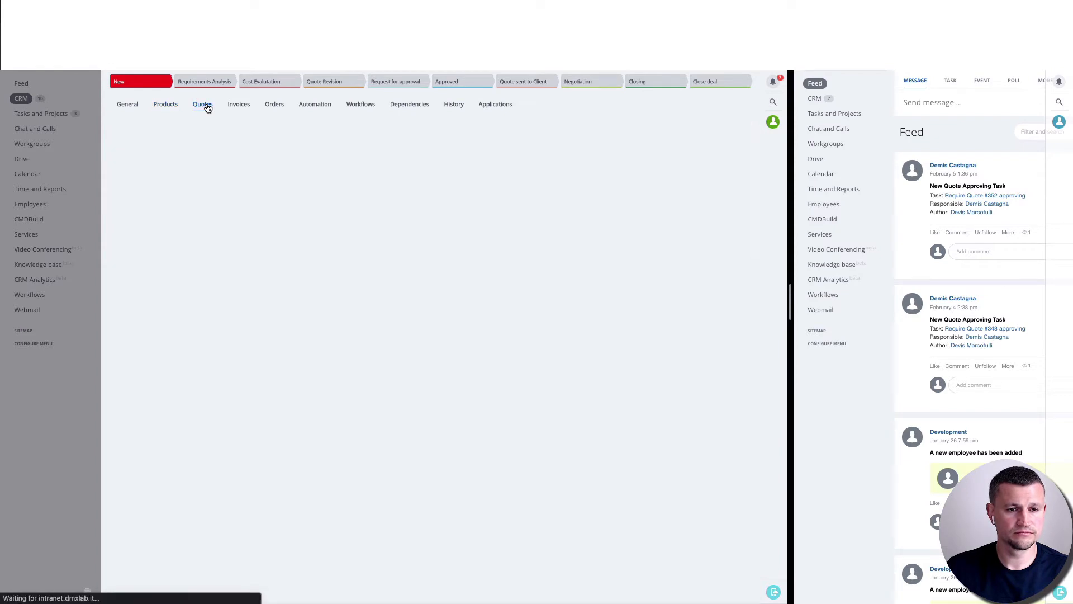
pyautogui.click(202, 103)
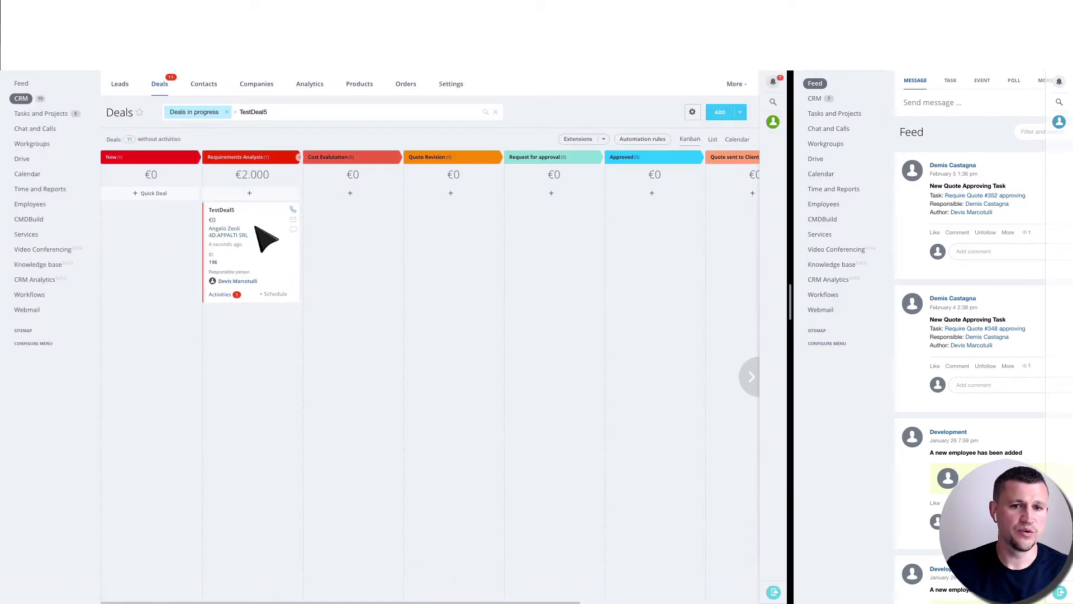
pyautogui.moveTo(250, 246); pyautogui.dragTo(352, 246)
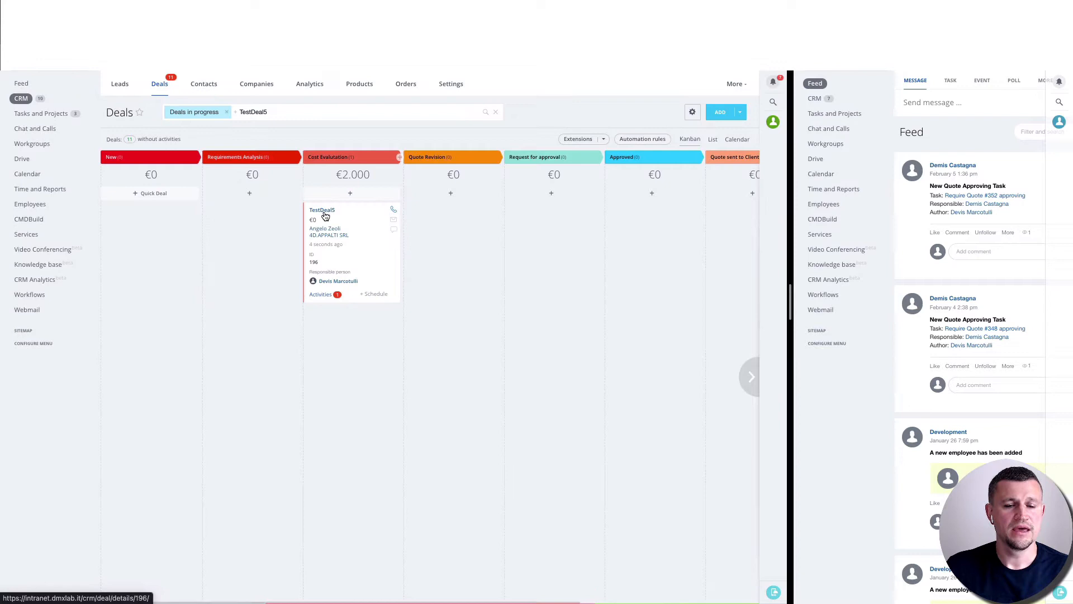
pyautogui.moveTo(346, 227)
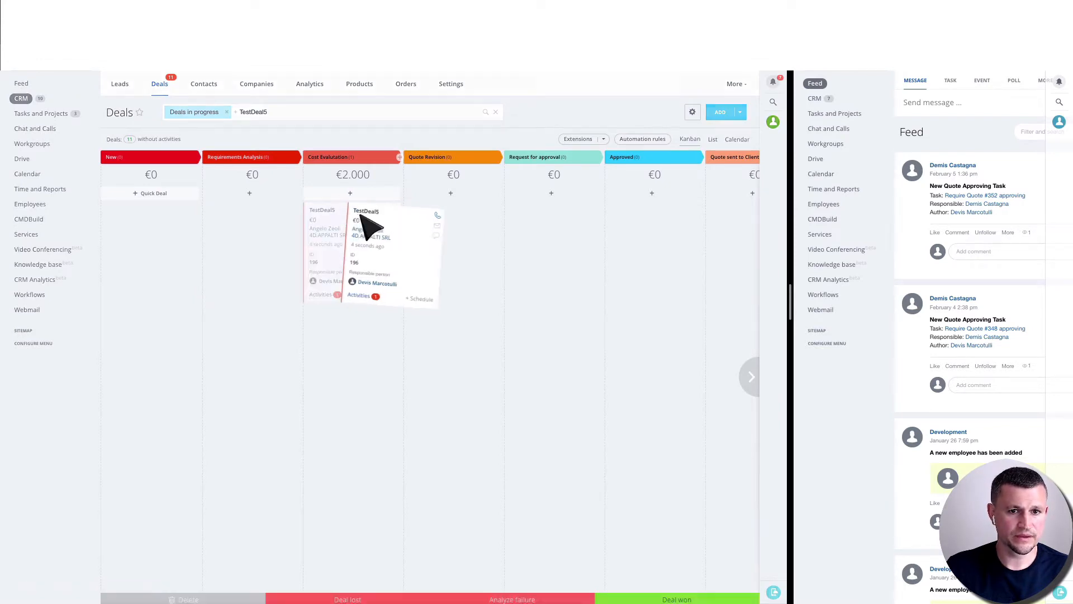
pyautogui.click(366, 210)
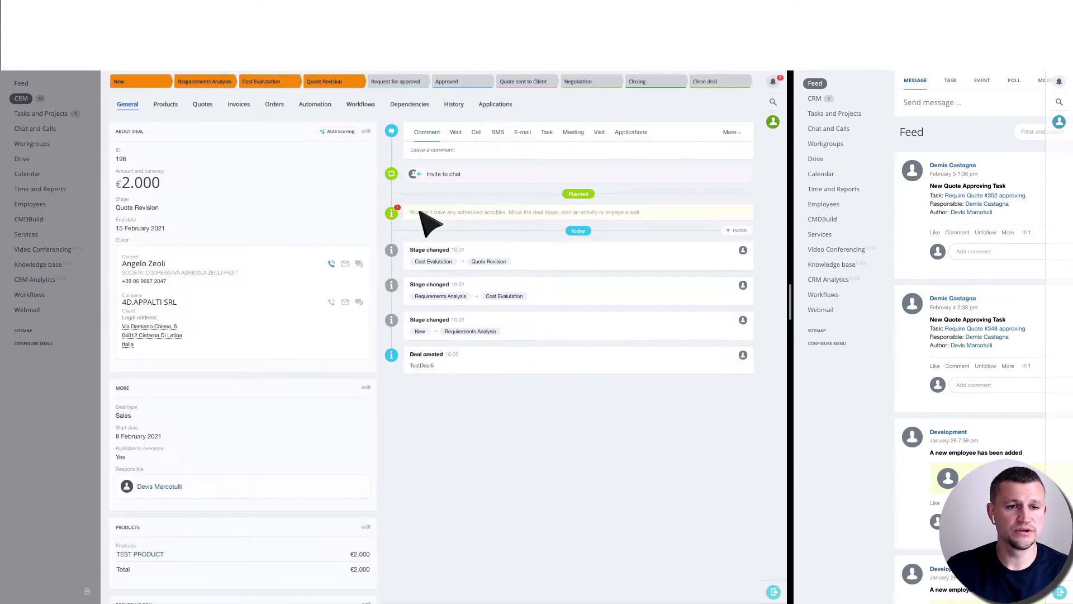
# Start a new quote for TestDeal5 with location Italy
pyautogui.click(203, 104)
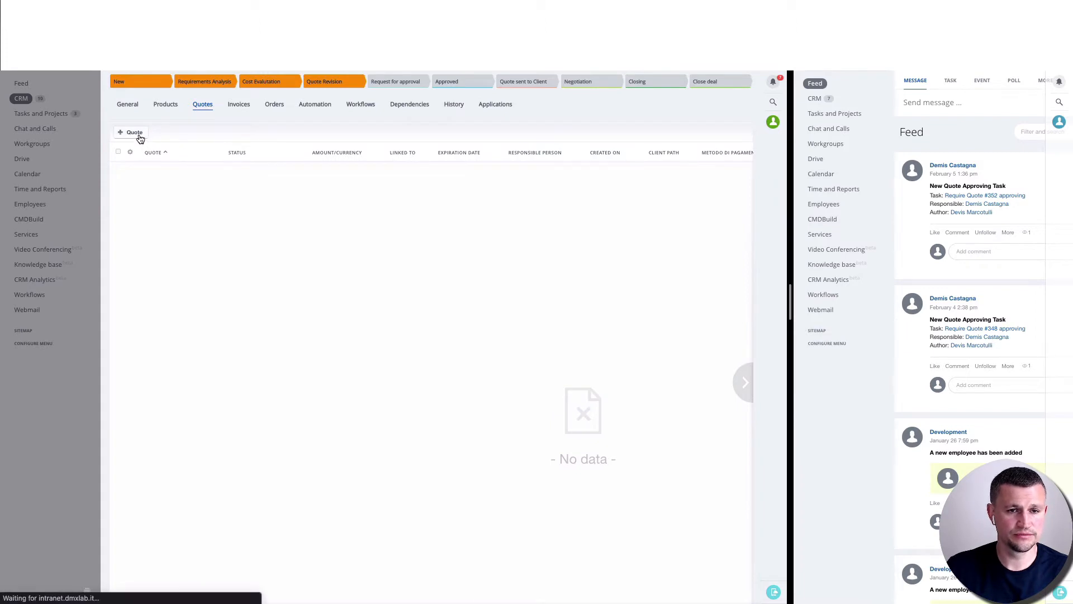
pyautogui.click(131, 132)
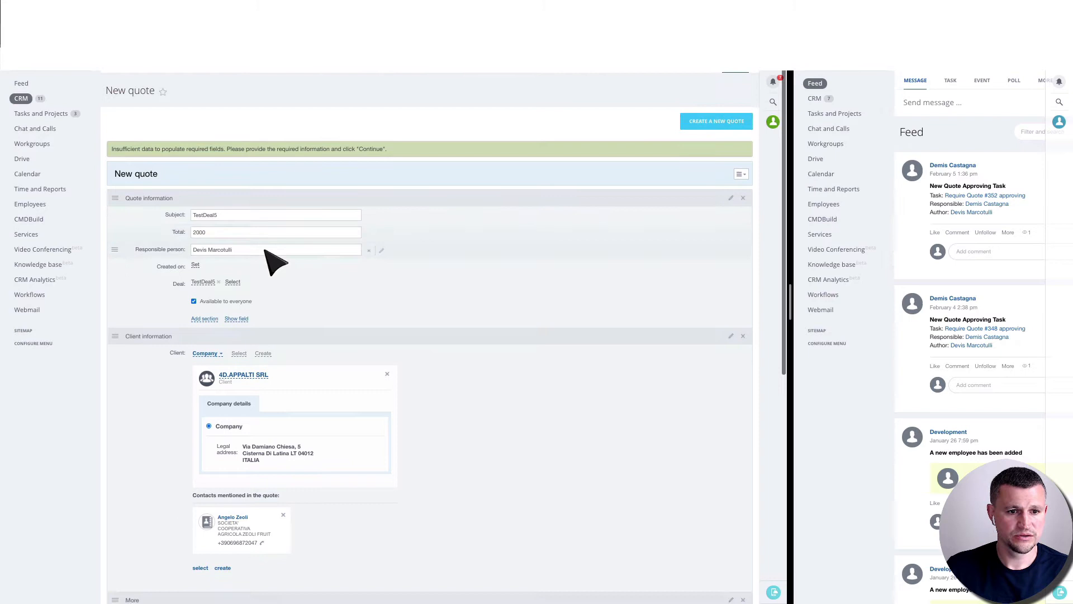
pyautogui.scroll(-3)
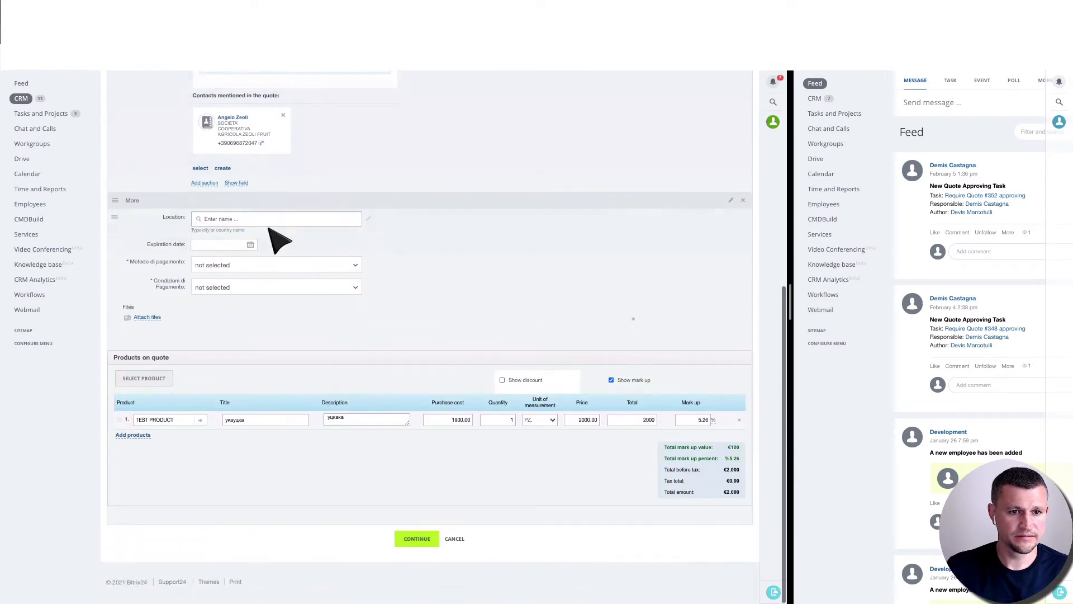
pyautogui.write('шефри')
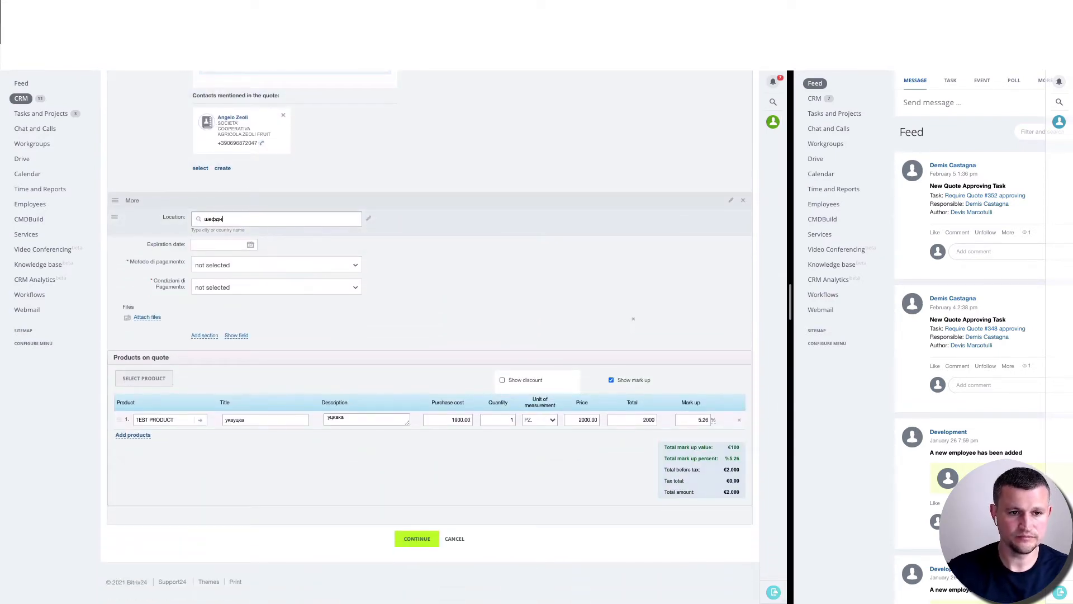
pyautogui.write('italy')
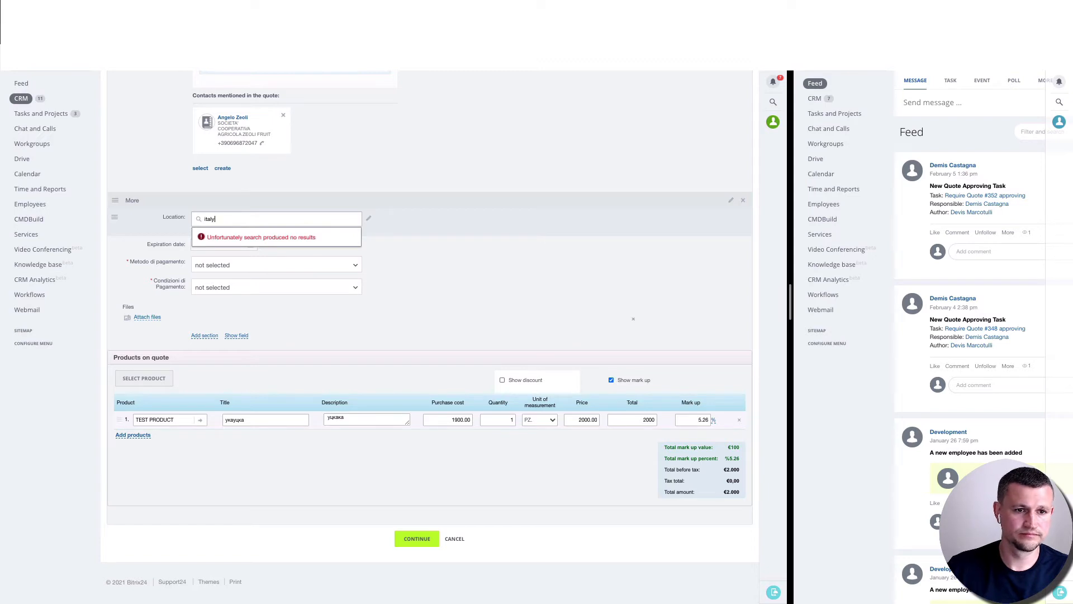
# Set payment terms to BONIFICO ANTICIPATO with Bonifico Bancario and save the quote
pyautogui.click(275, 264)
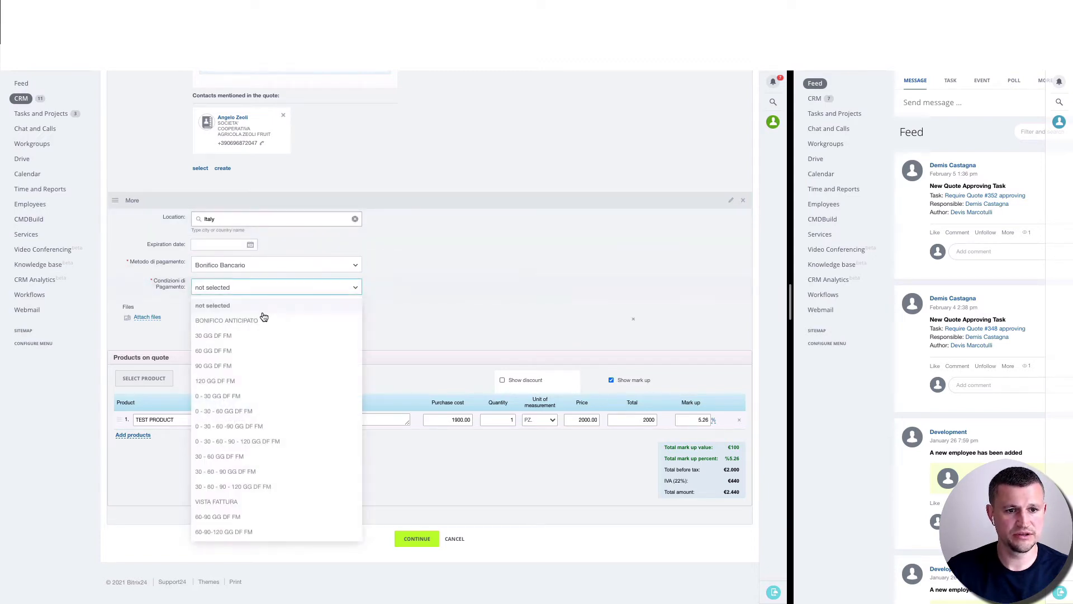
pyautogui.click(225, 320)
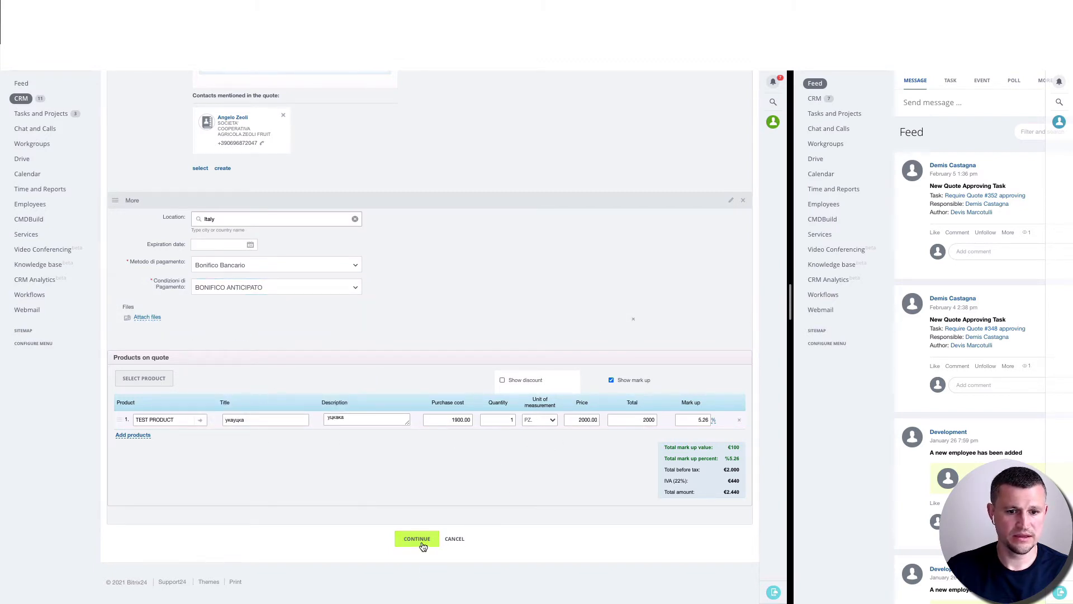
pyautogui.click(415, 539)
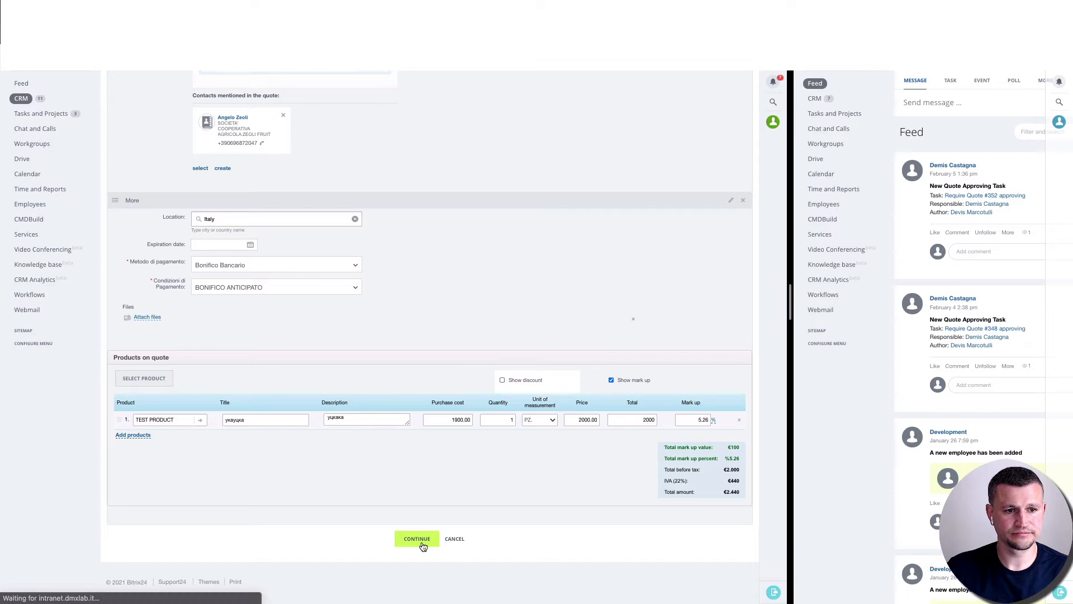
pyautogui.click(415, 538)
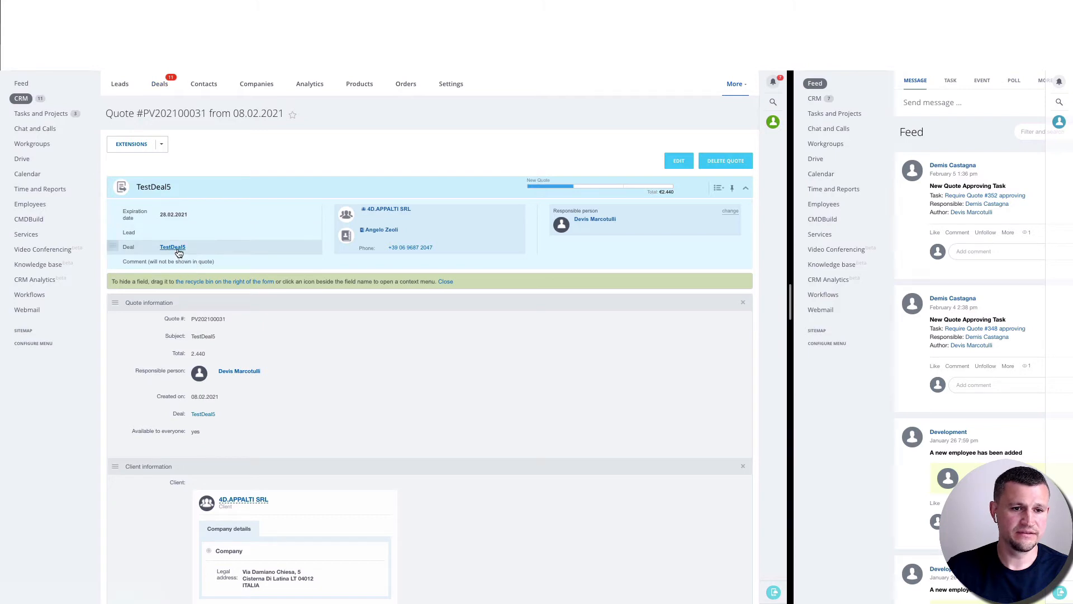
pyautogui.moveTo(660, 181)
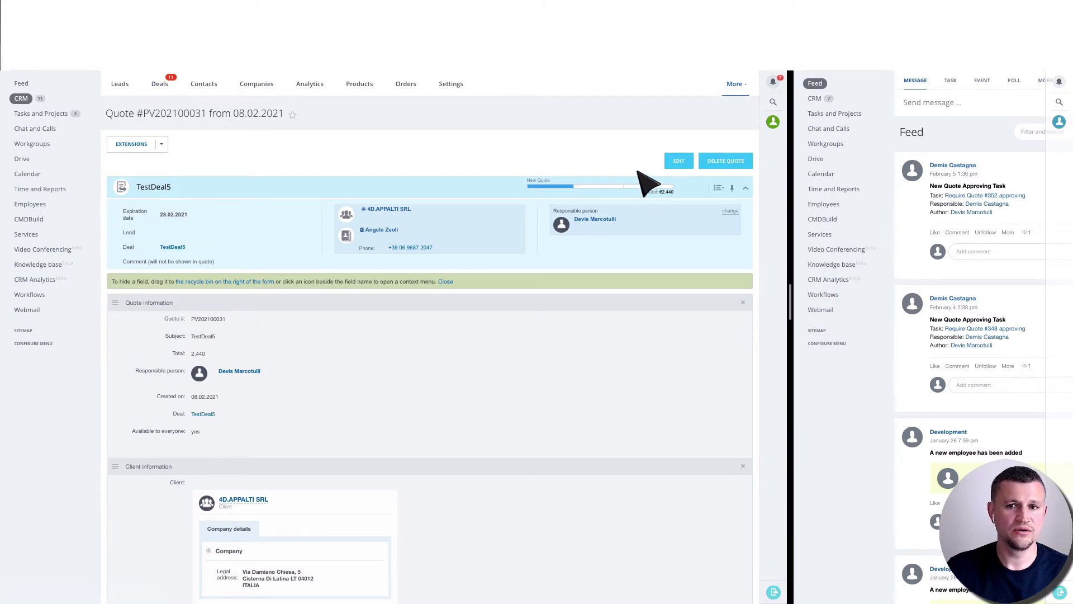
pyautogui.moveTo(562, 179)
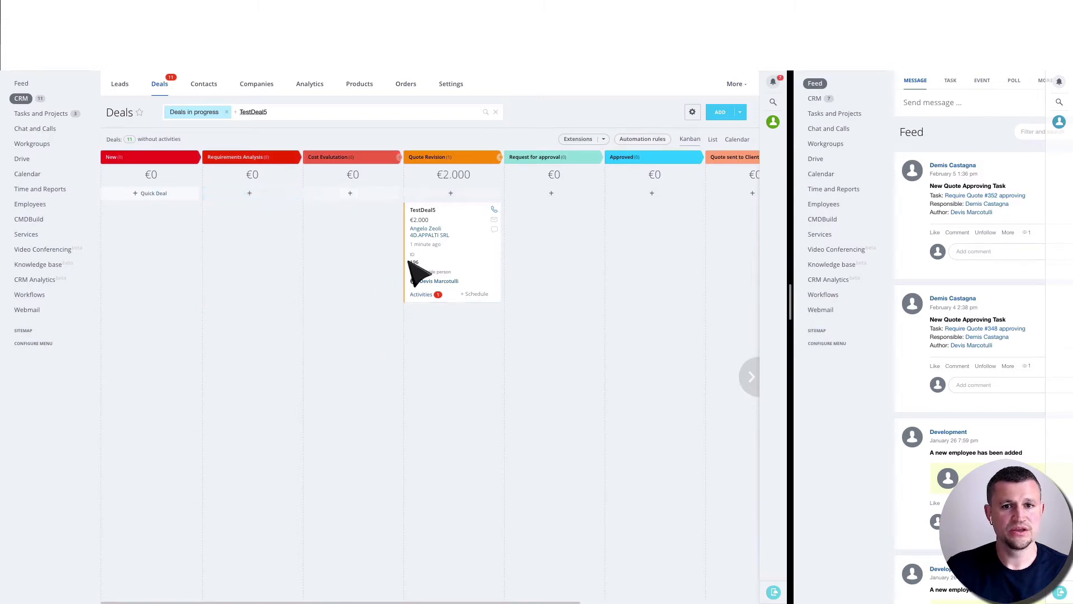
pyautogui.moveTo(478, 389)
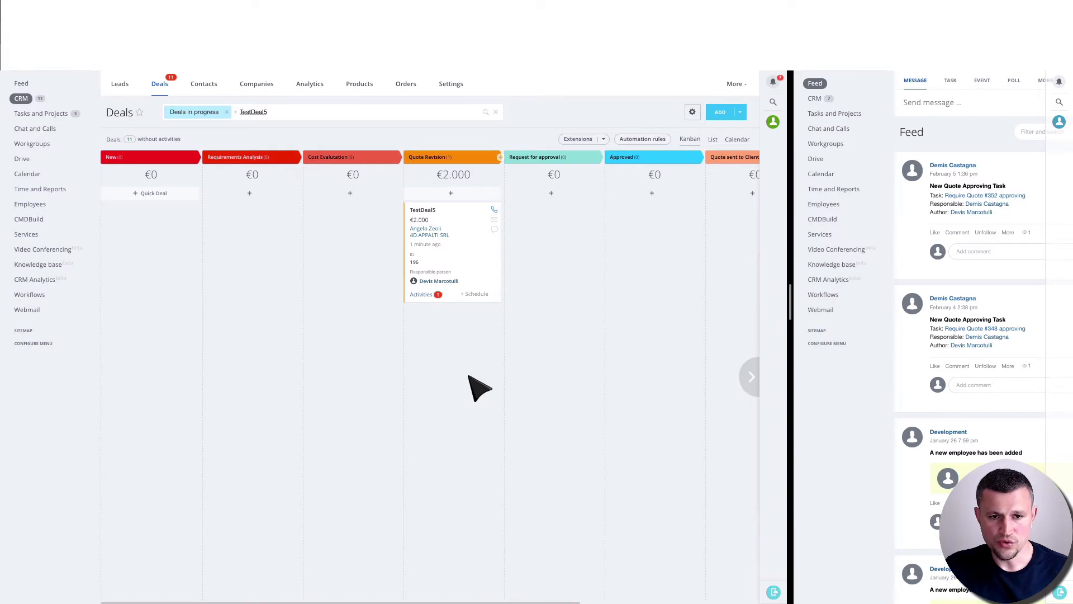
pyautogui.moveTo(495, 330)
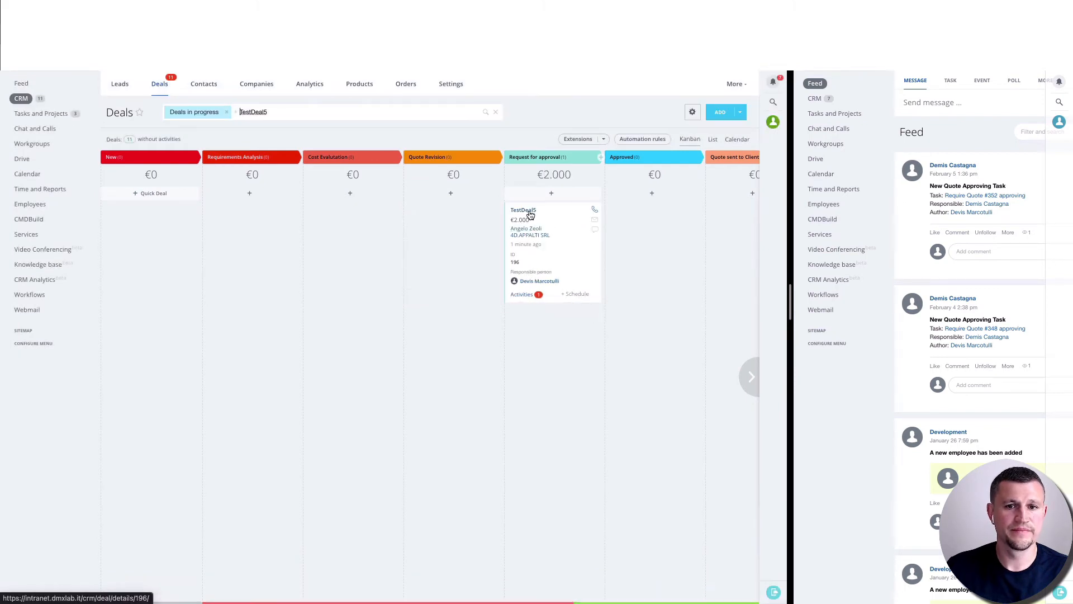
# Open TestDeal5 from the Request for approval column
pyautogui.click(523, 210)
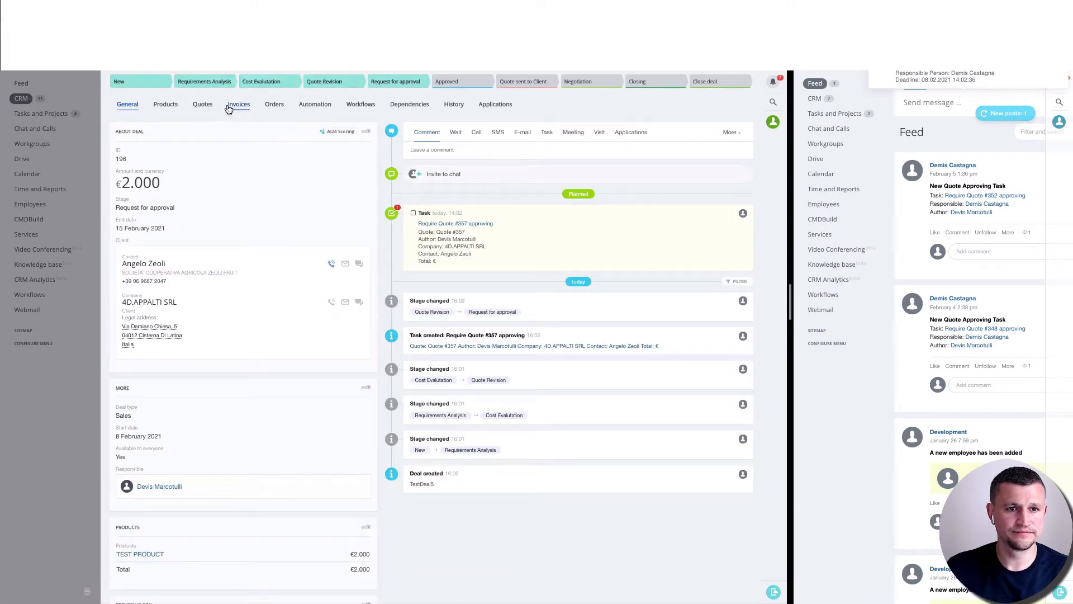
# Open quote PV202100031 from the deal and bring up the head of sales' window
pyautogui.click(202, 104)
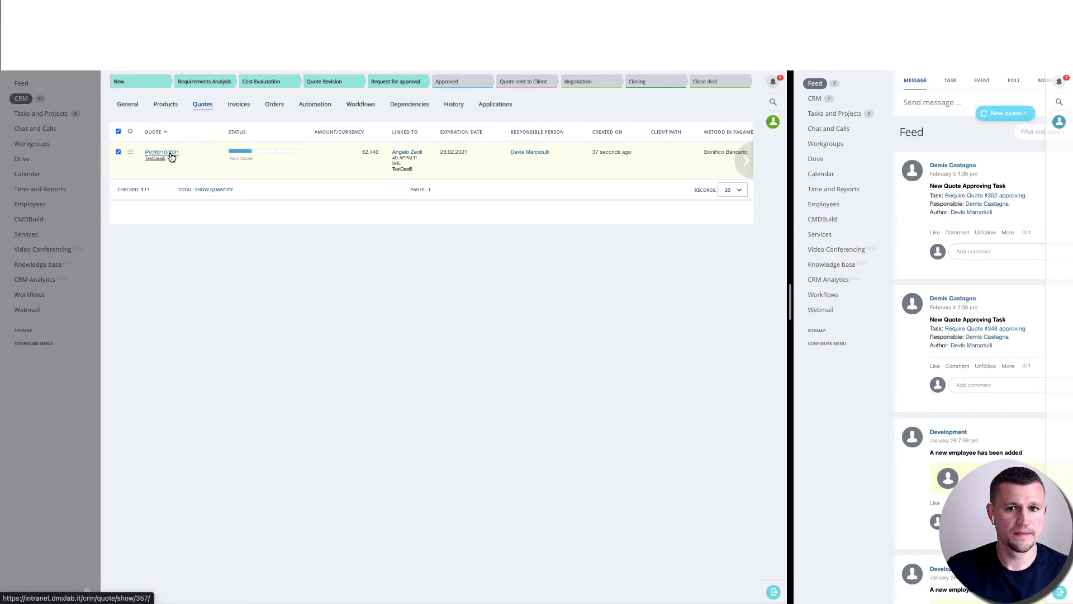
pyautogui.click(161, 152)
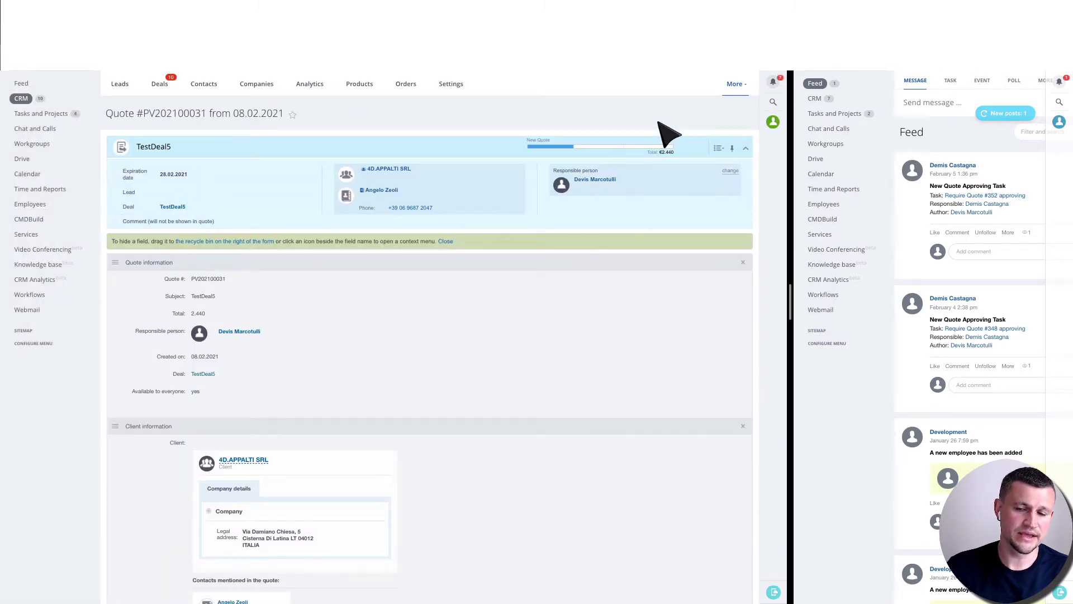
pyautogui.moveTo(465, 557)
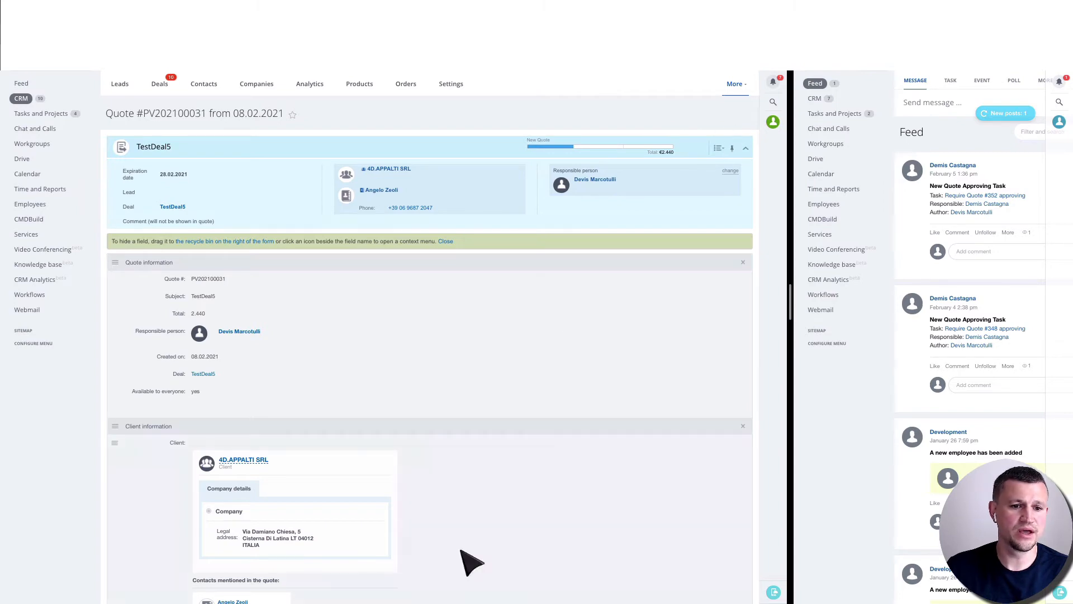
pyautogui.scroll(-3)
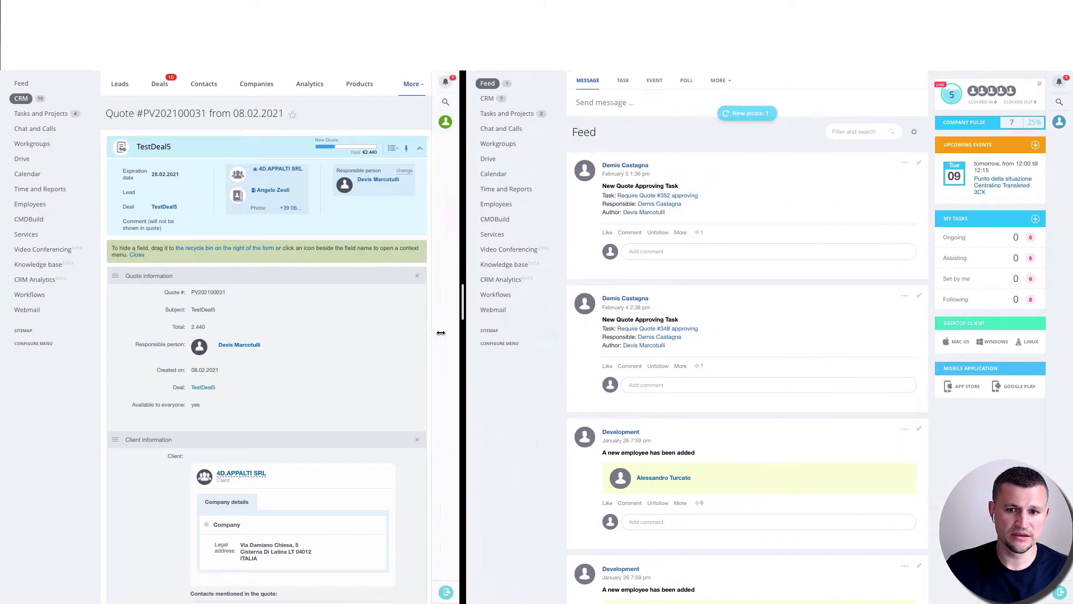
pyautogui.moveTo(441, 333); pyautogui.dragTo(351, 333)
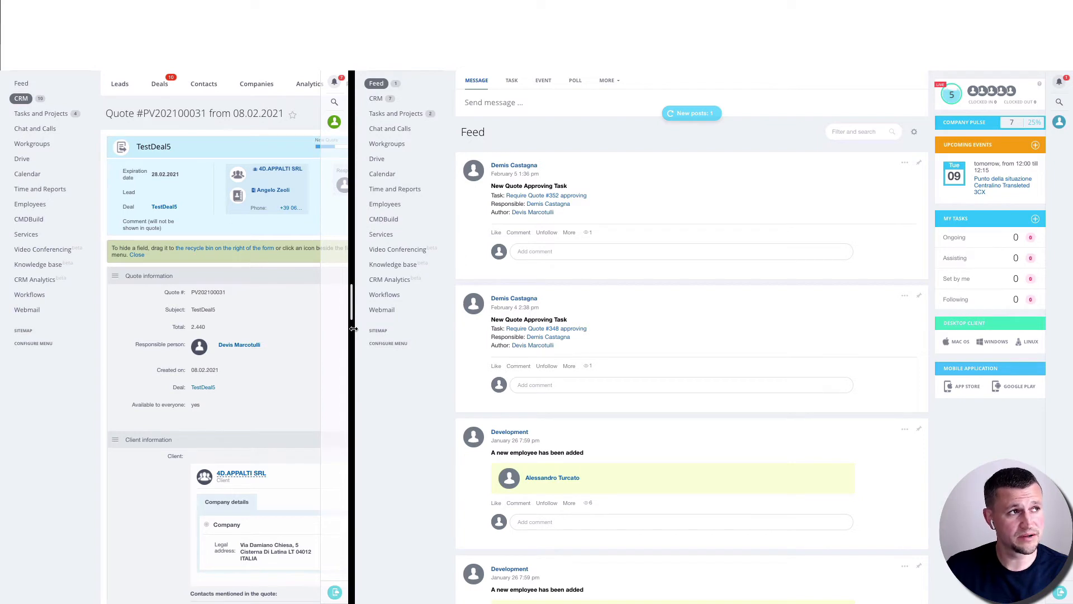
pyautogui.moveTo(430, 297)
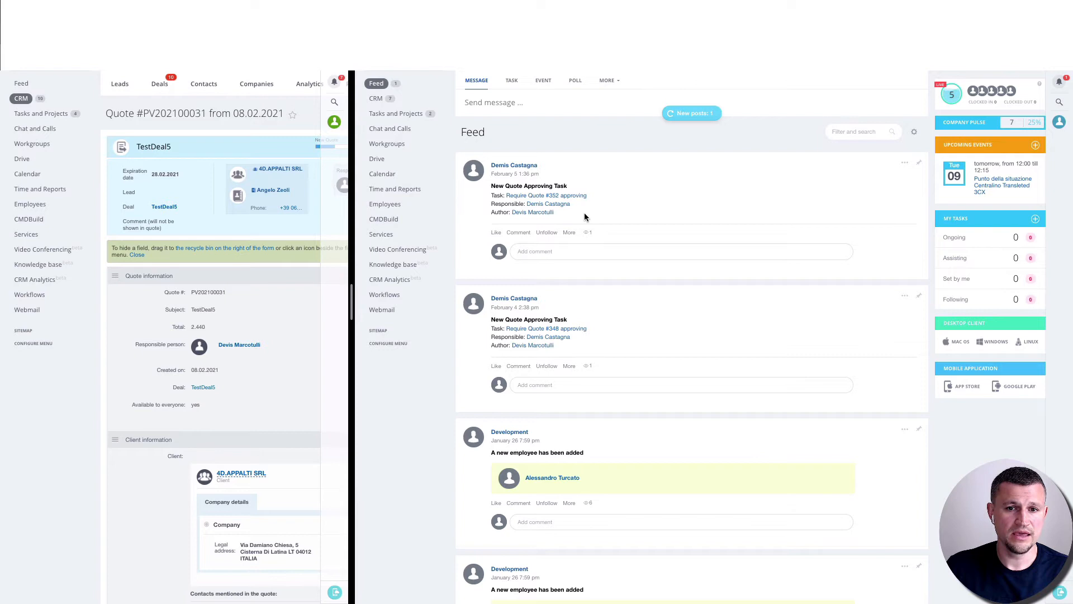
pyautogui.moveTo(576, 219)
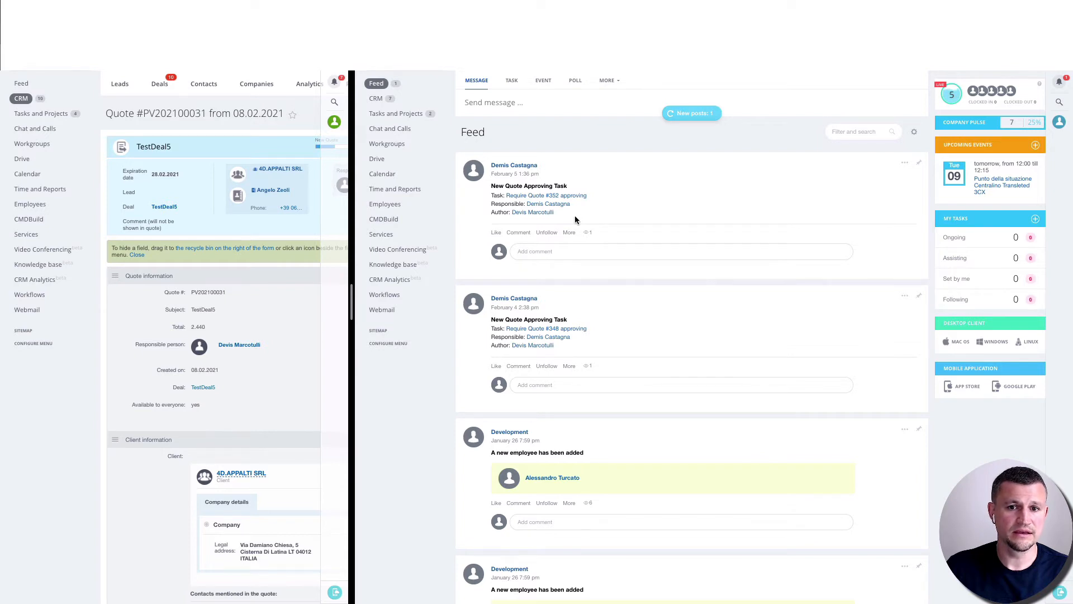
pyautogui.moveTo(525, 170)
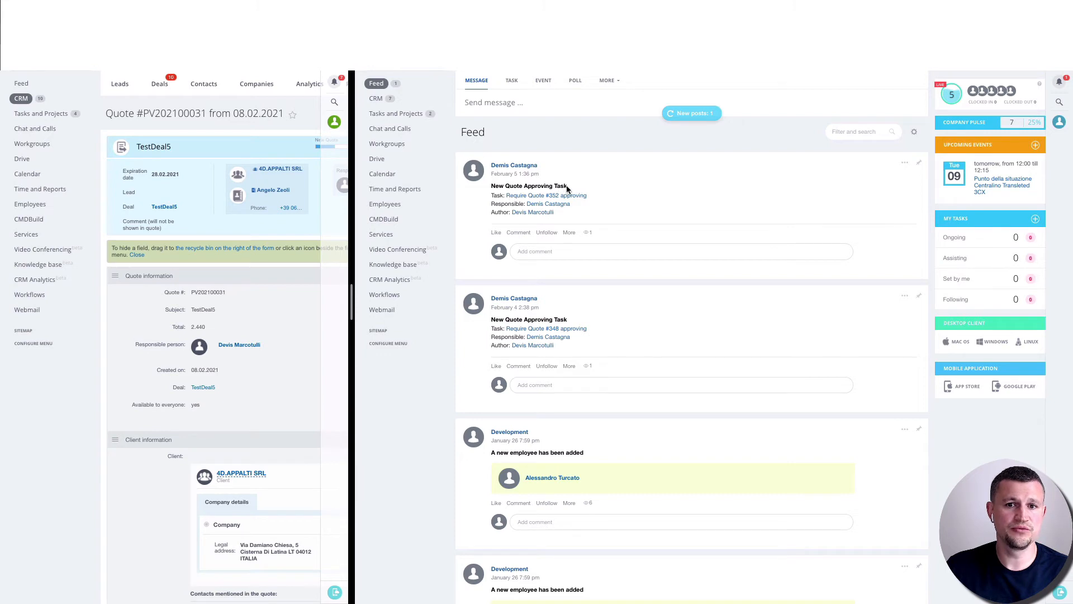
pyautogui.moveTo(600, 202)
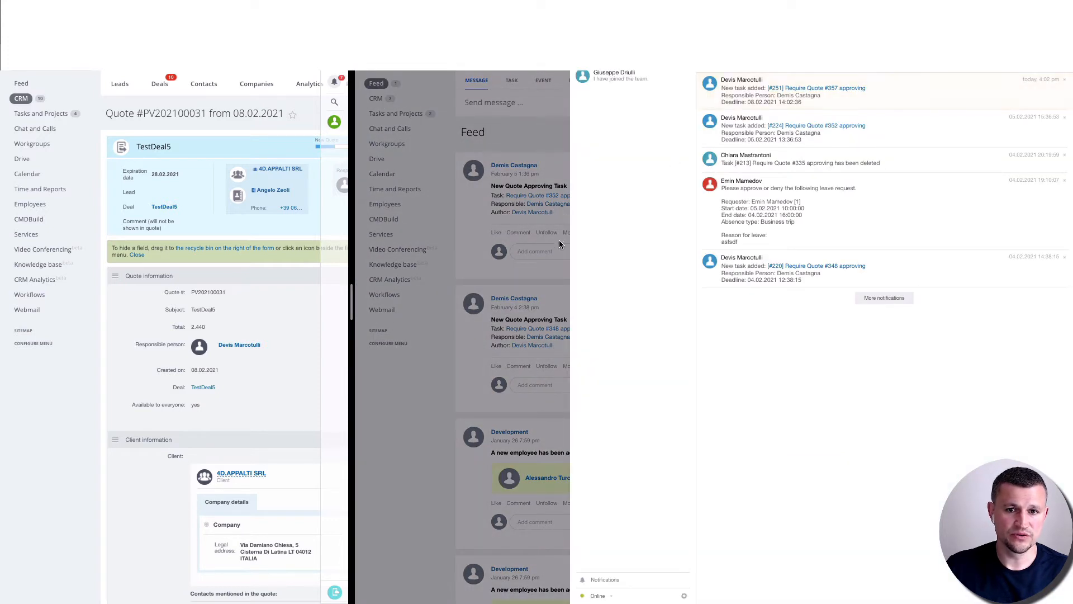
pyautogui.moveTo(841, 109)
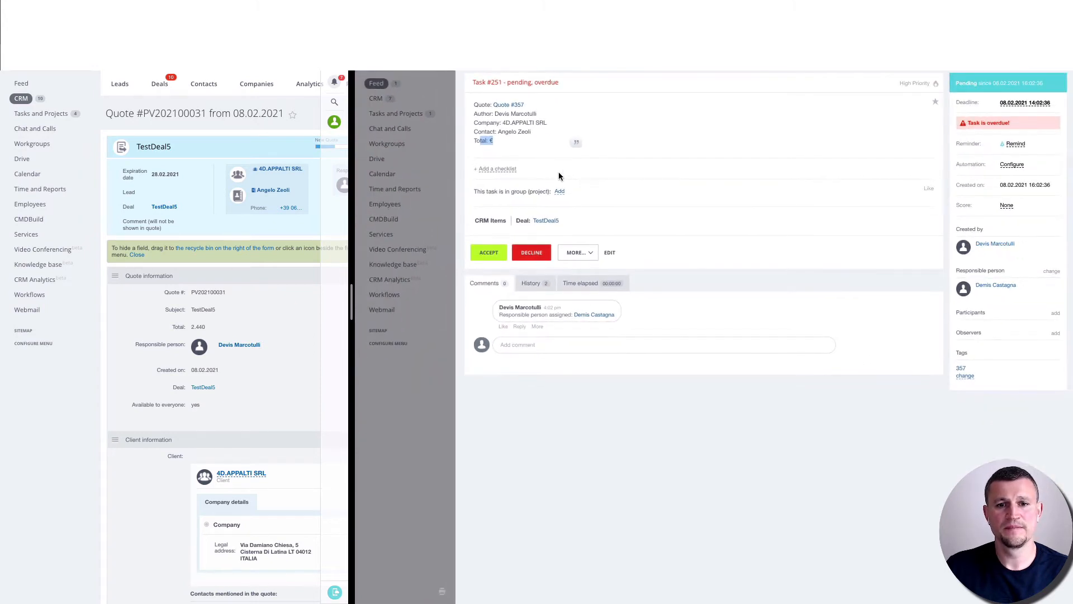
pyautogui.rightClick(545, 220)
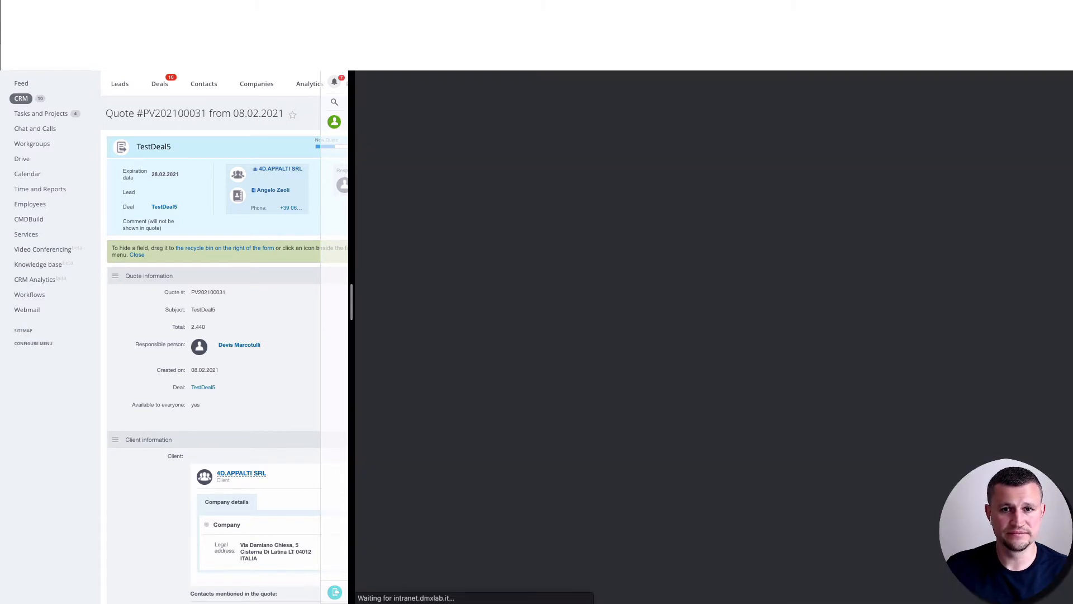
pyautogui.moveTo(603, 317)
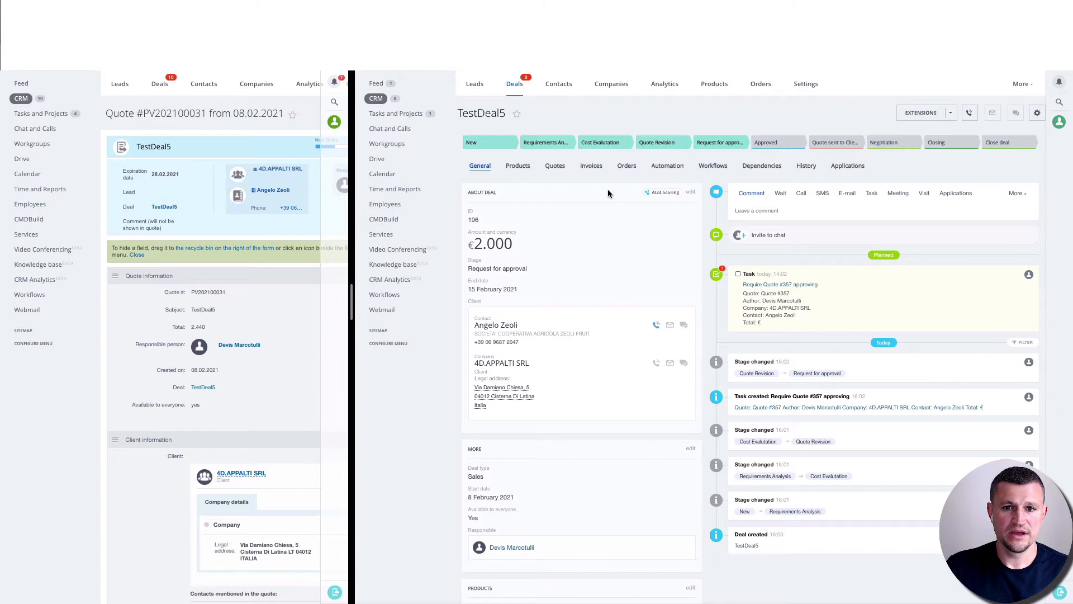
pyautogui.click(554, 165)
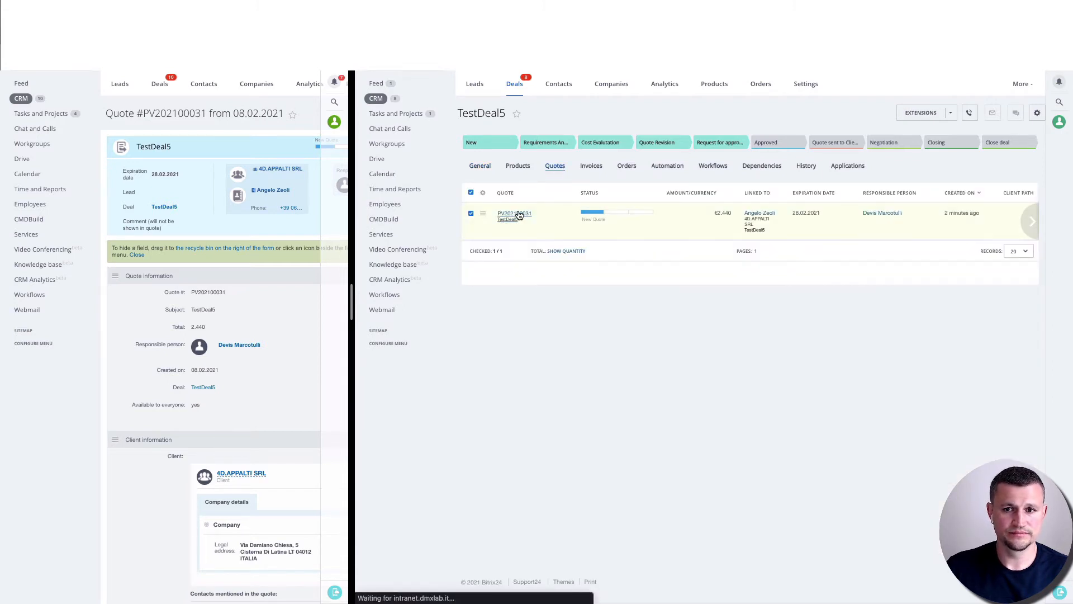
pyautogui.click(470, 213)
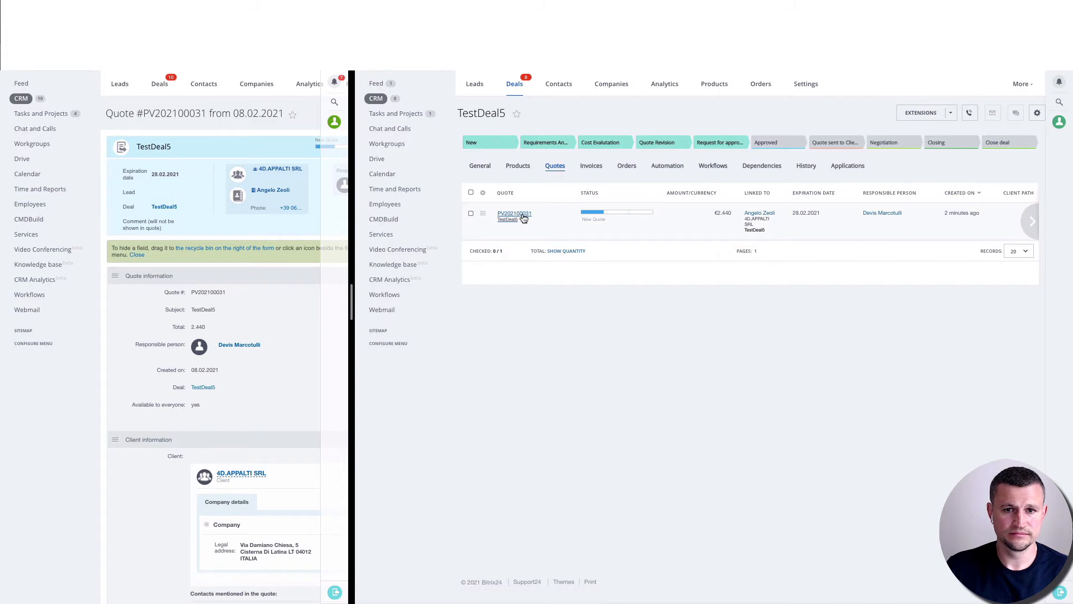
pyautogui.click(514, 213)
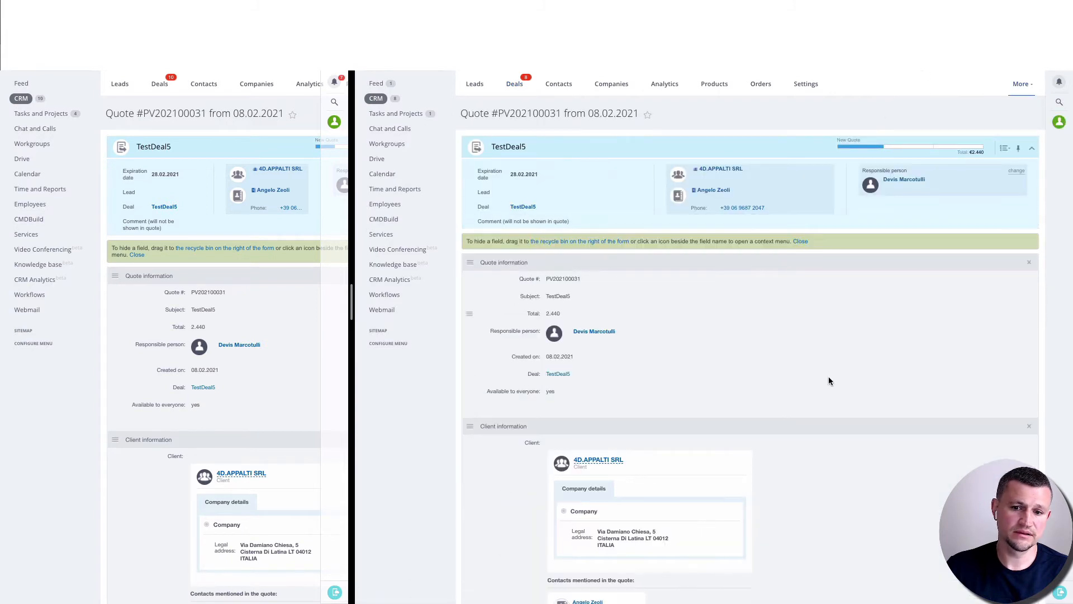
pyautogui.scroll(-3)
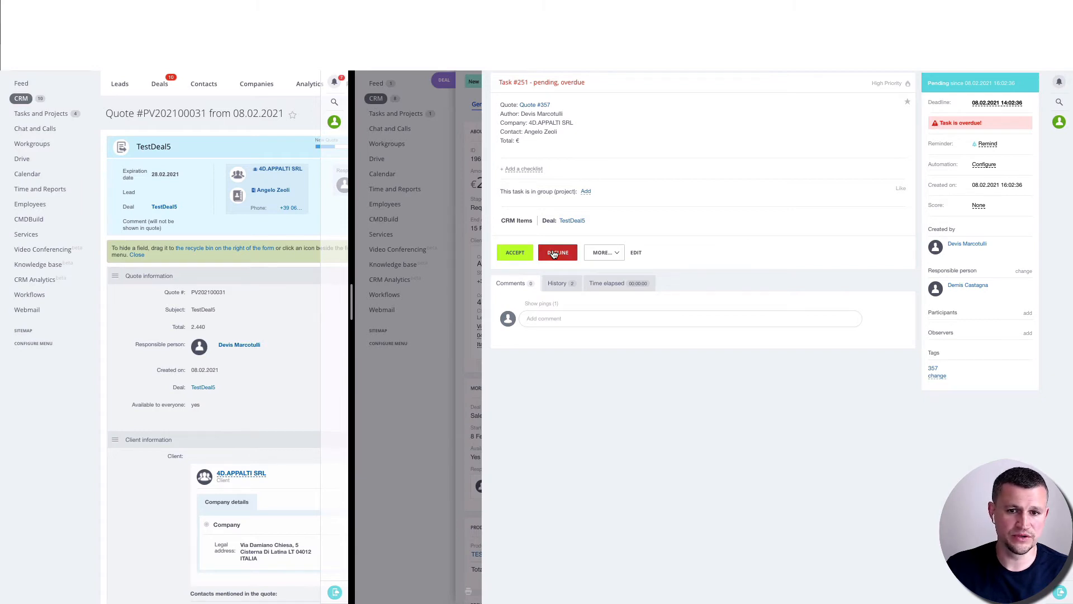
# Decline Quote #357 in task #251 with the comment 'test comment'
pyautogui.click(556, 252)
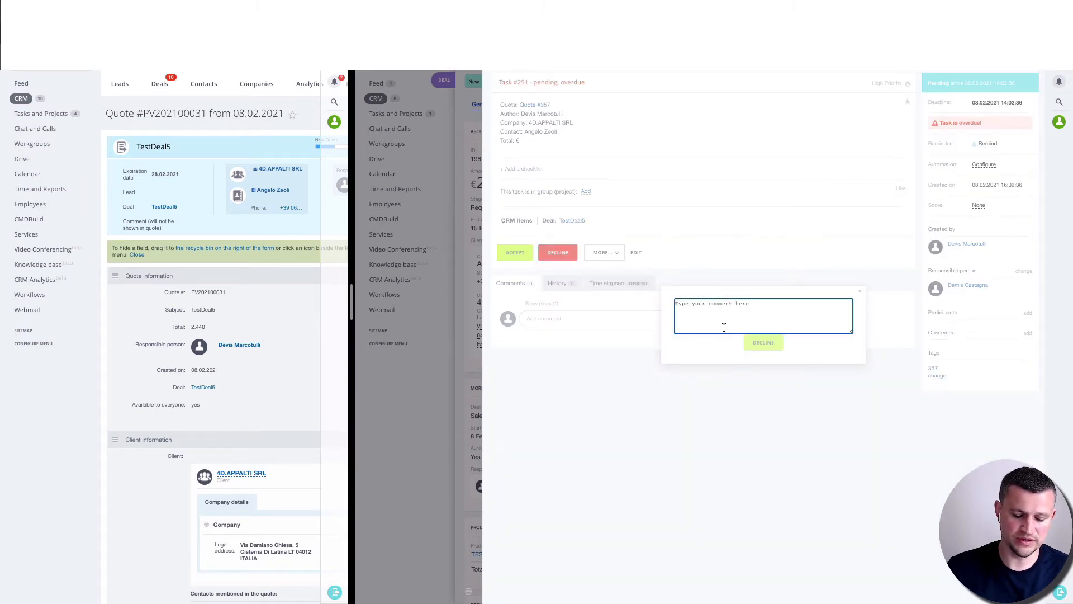
pyautogui.write('test comment')
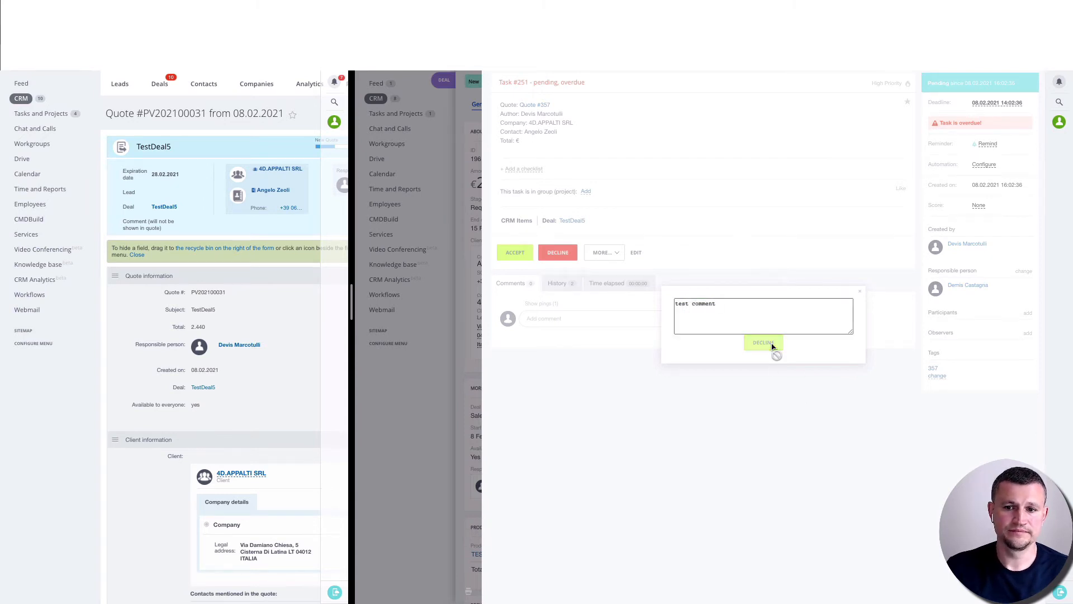
pyautogui.click(763, 342)
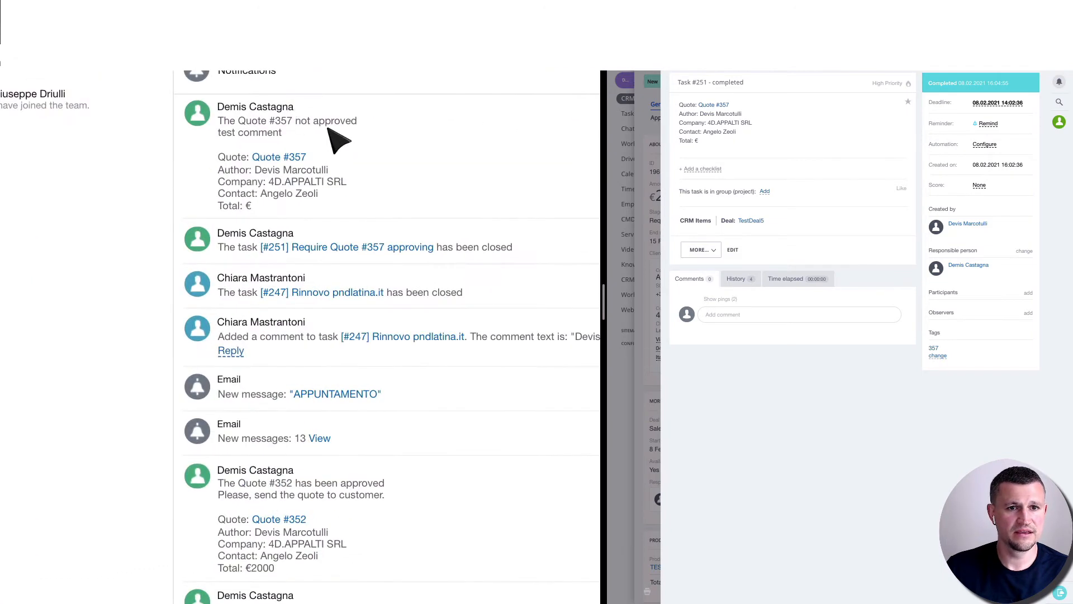
pyautogui.moveTo(301, 162)
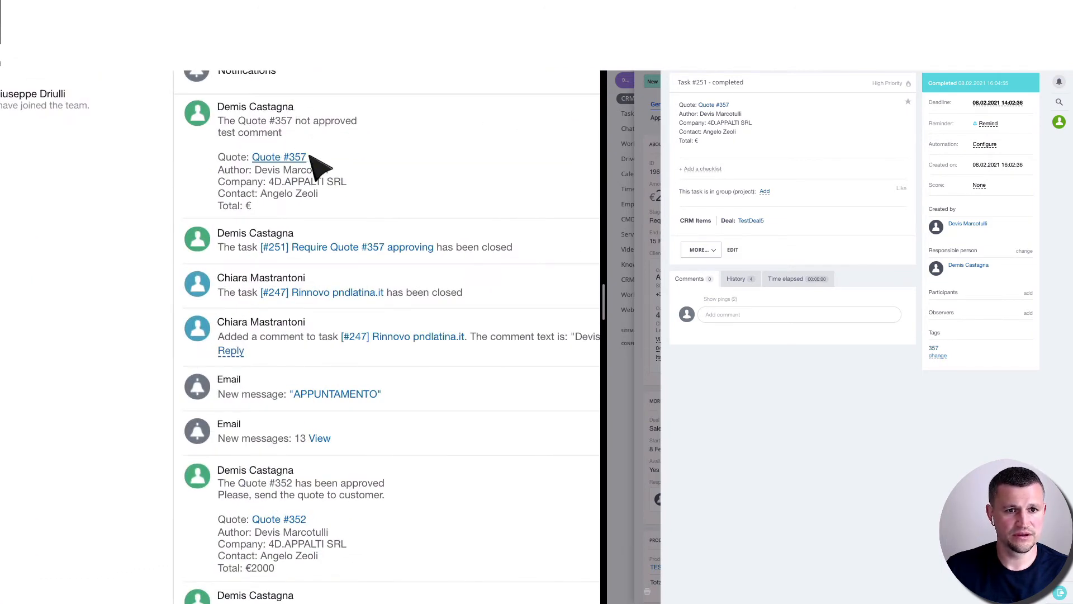
pyautogui.moveTo(313, 217)
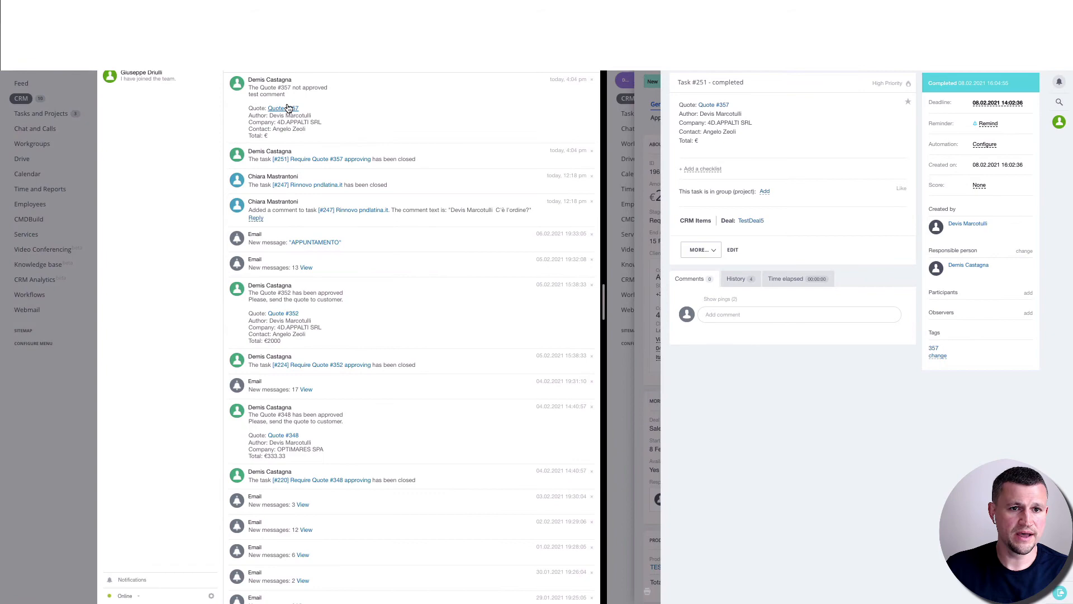
# Open Quote #357 from the not-approved notification
pyautogui.click(282, 108)
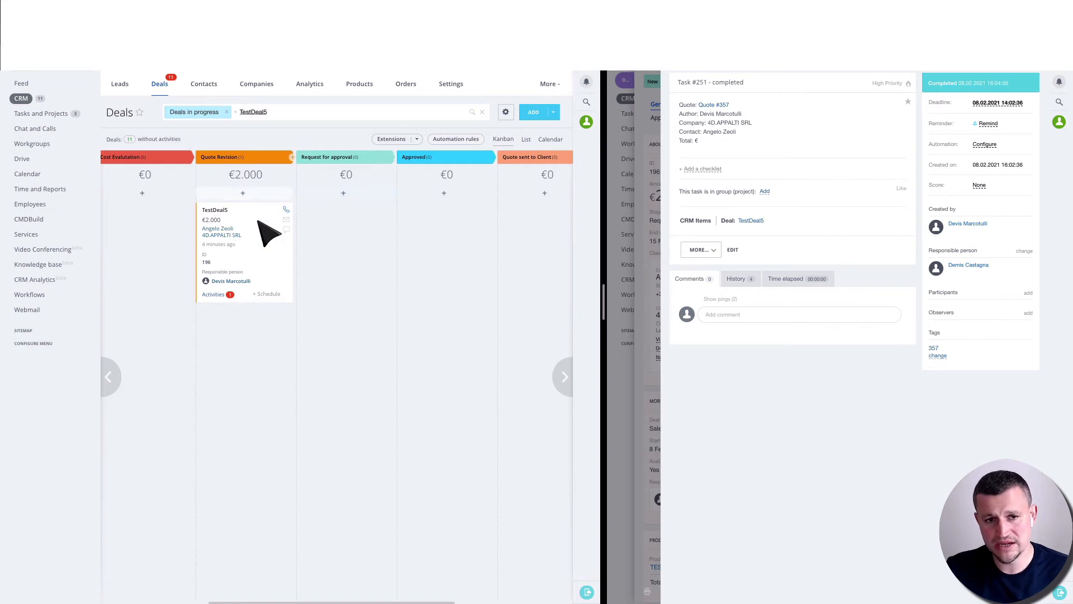
pyautogui.moveTo(257, 228)
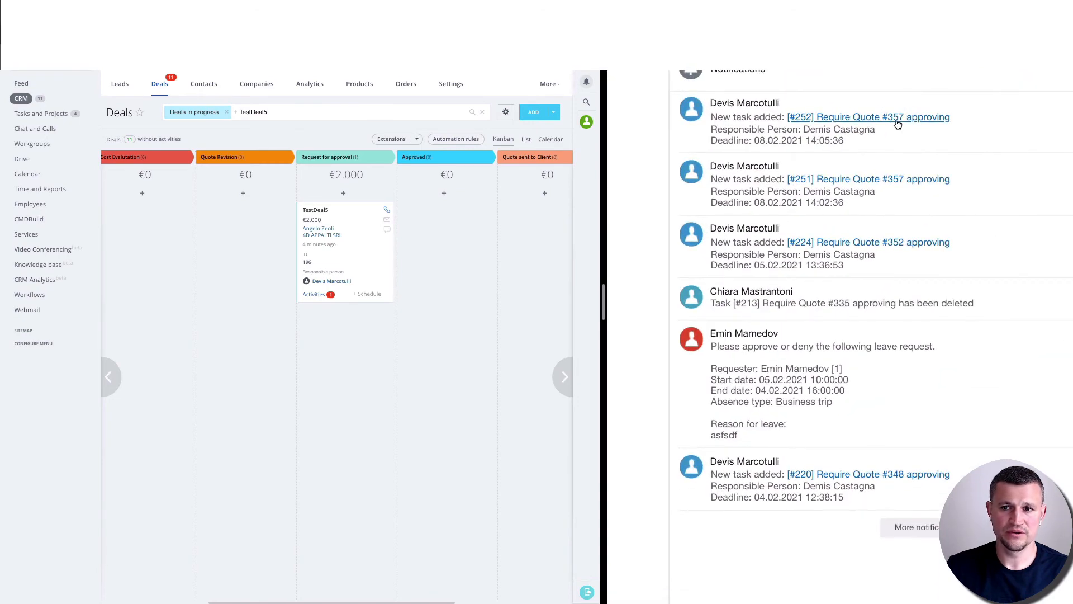
# Approve Quote #357 in task #252 and check the approval notification
pyautogui.click(867, 118)
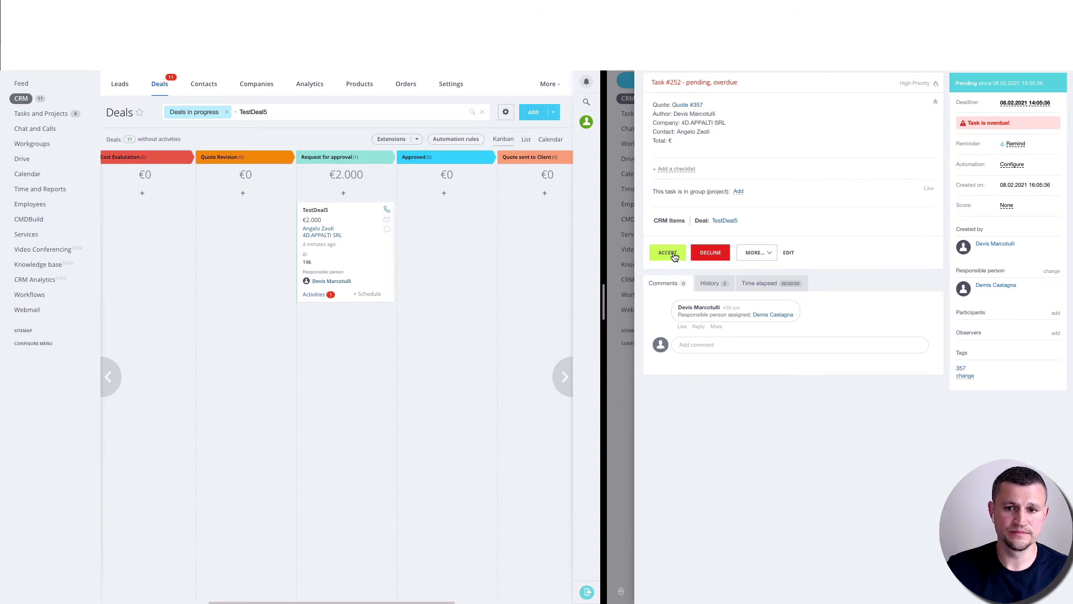
pyautogui.click(667, 253)
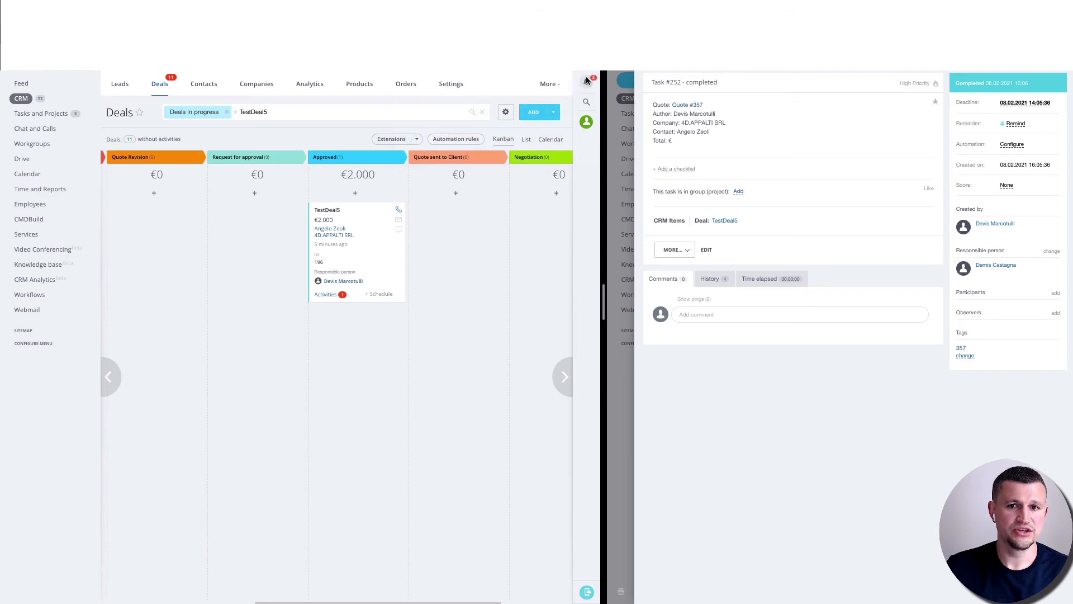
pyautogui.click(586, 91)
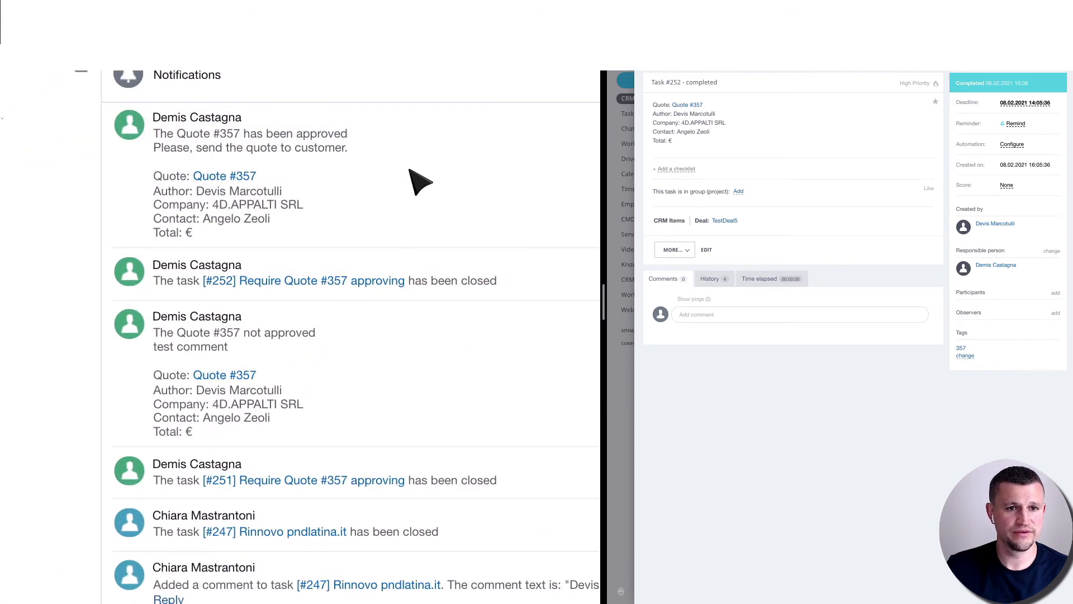
pyautogui.moveTo(290, 181)
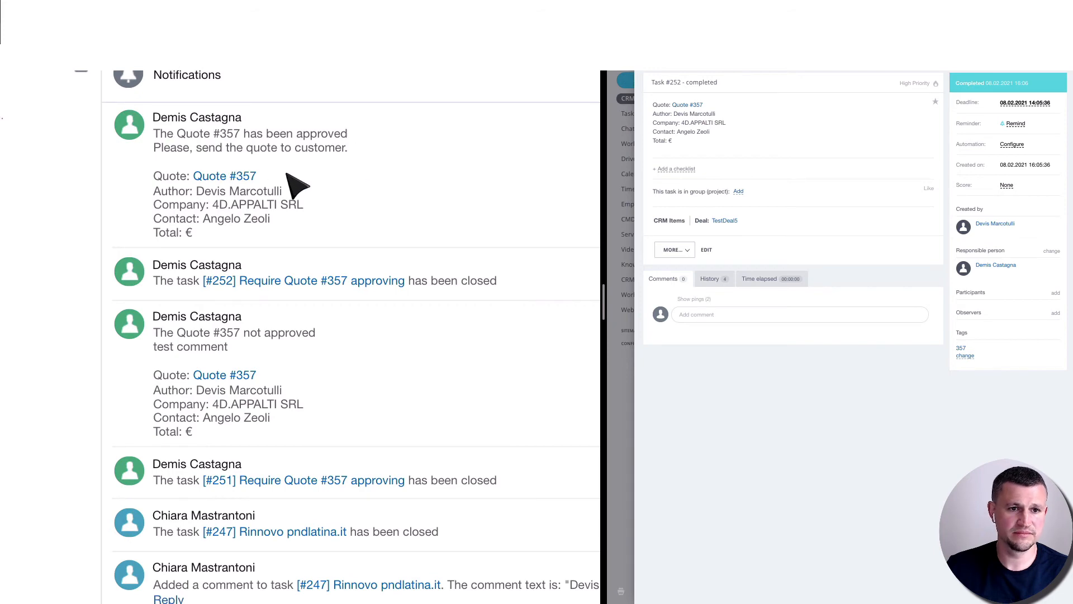
pyautogui.moveTo(338, 209)
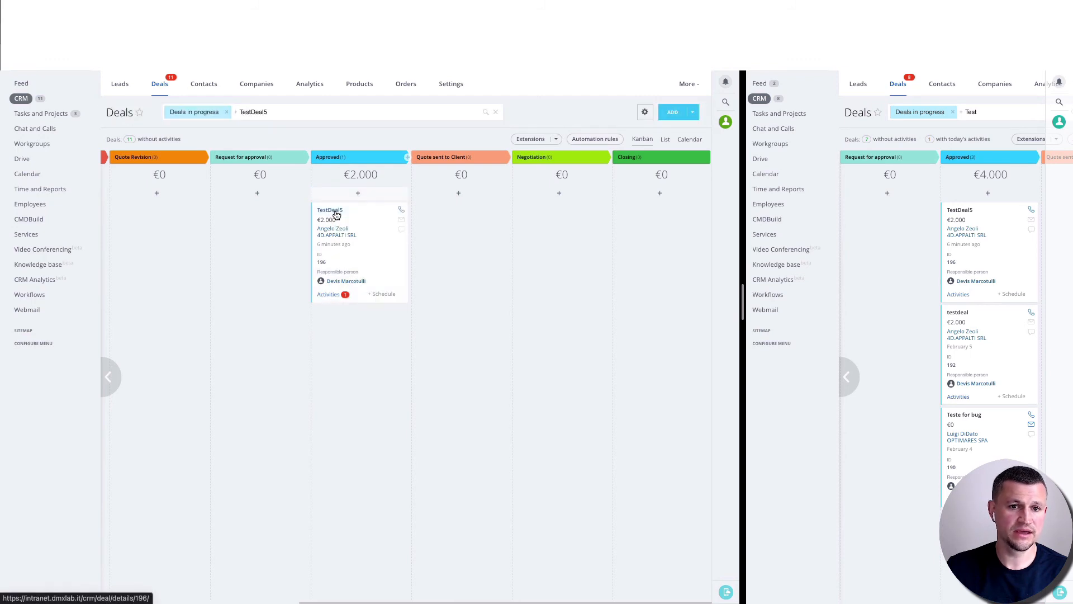
# Open quote PV202100031 from TestDeal5's Quotes list
pyautogui.click(329, 210)
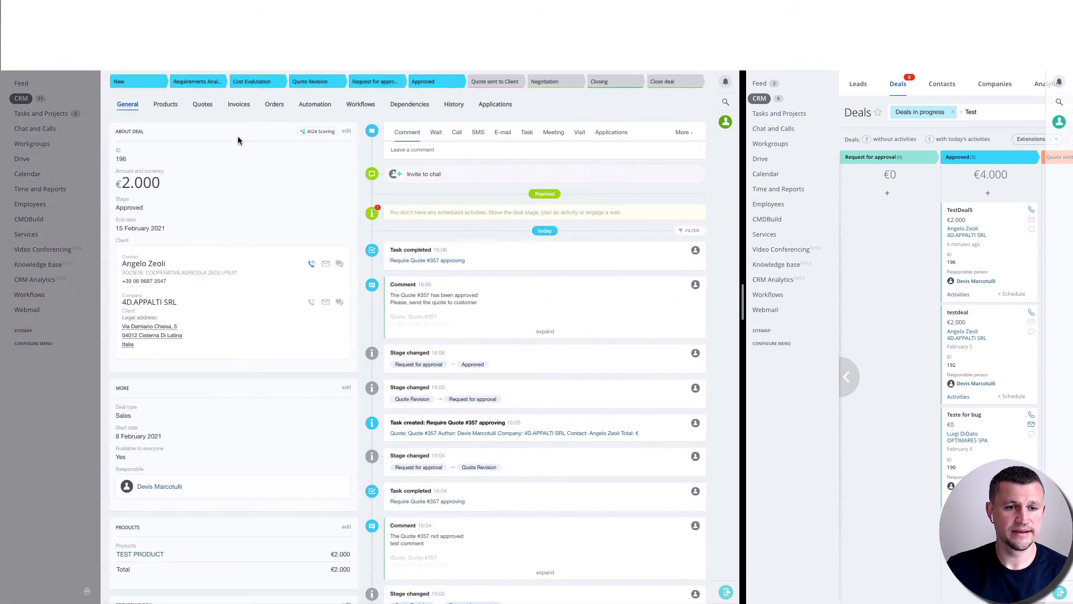
pyautogui.click(202, 104)
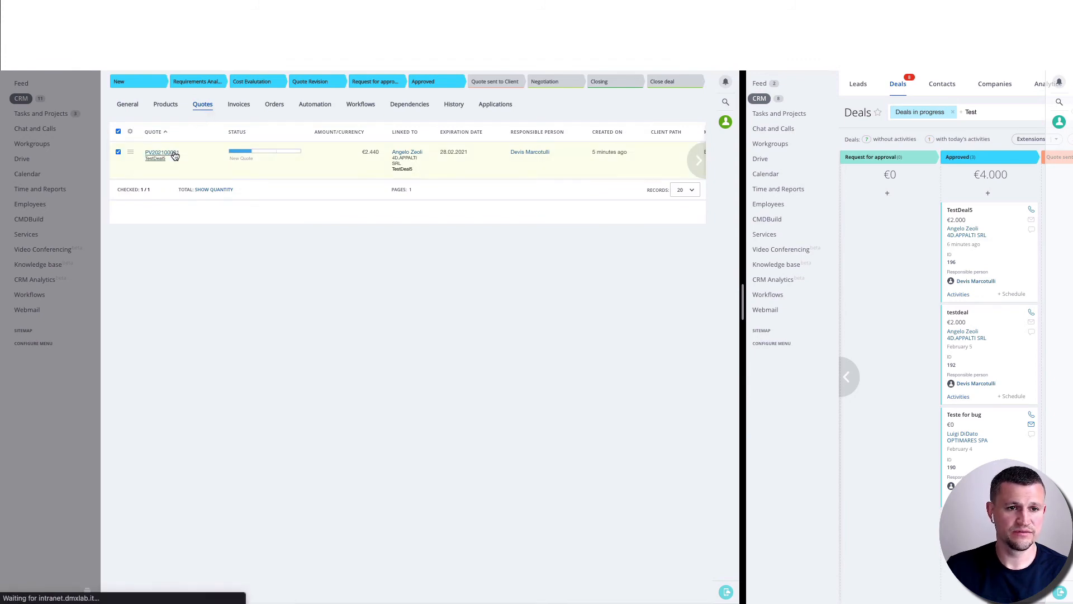
pyautogui.click(161, 152)
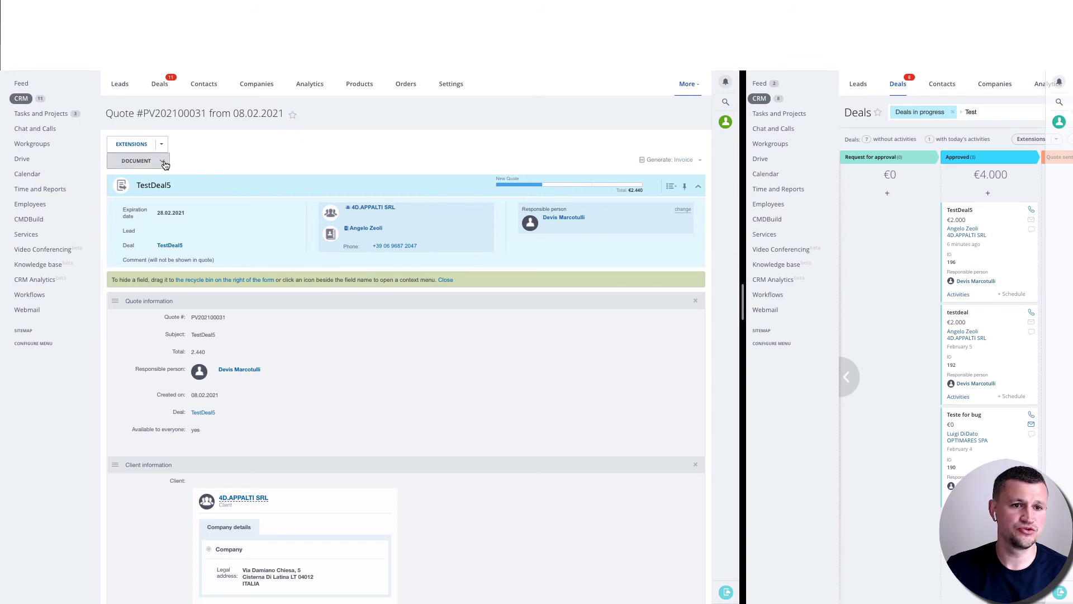
# Generate the quote PDF document from a consulting-terms template
pyautogui.click(161, 161)
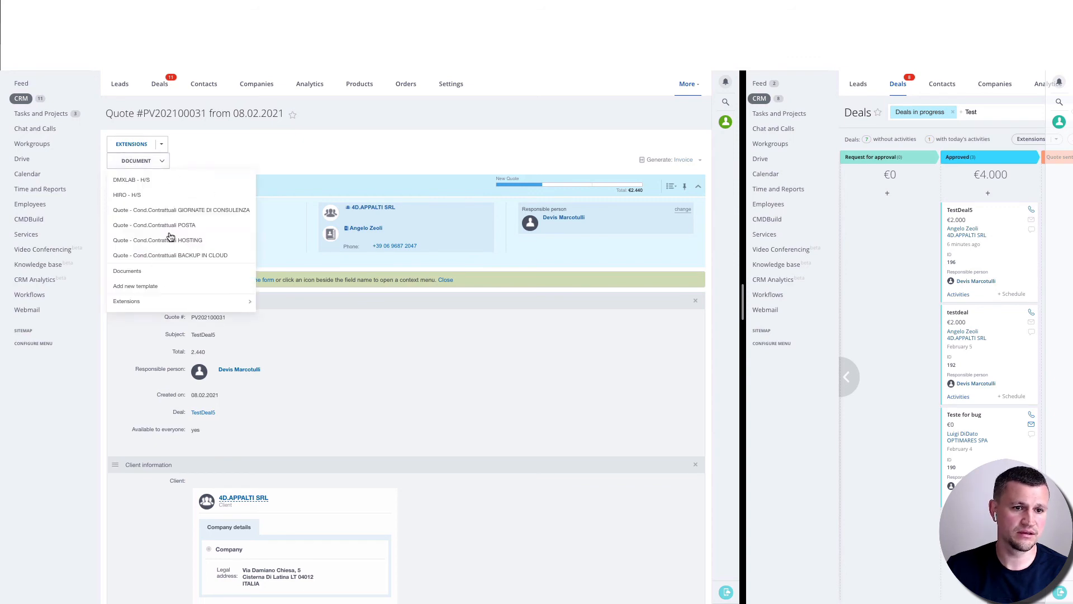
pyautogui.moveTo(206, 167)
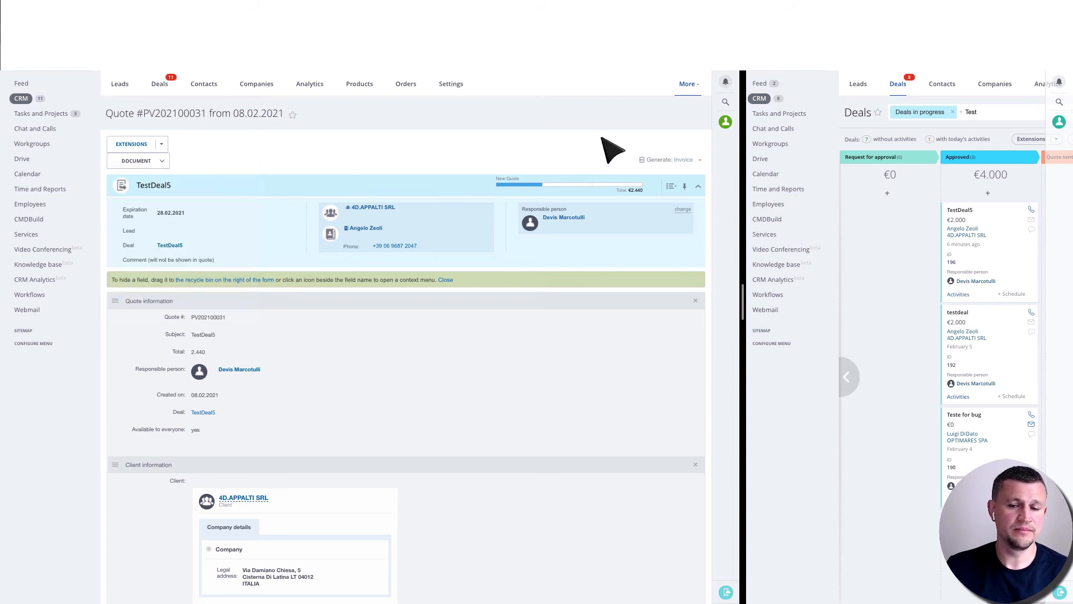
pyautogui.moveTo(653, 156)
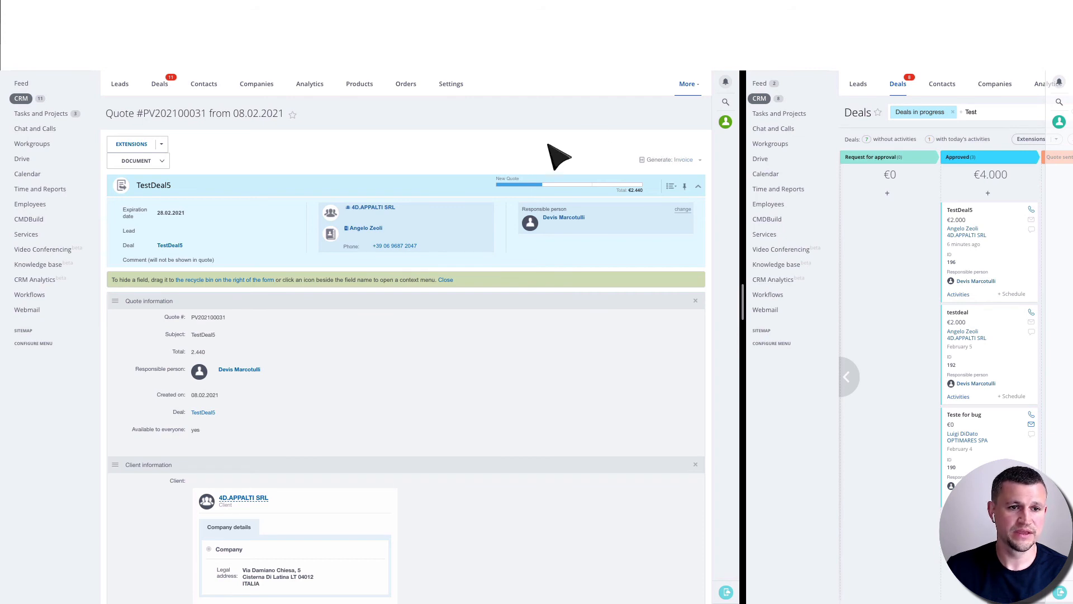
pyautogui.click(137, 161)
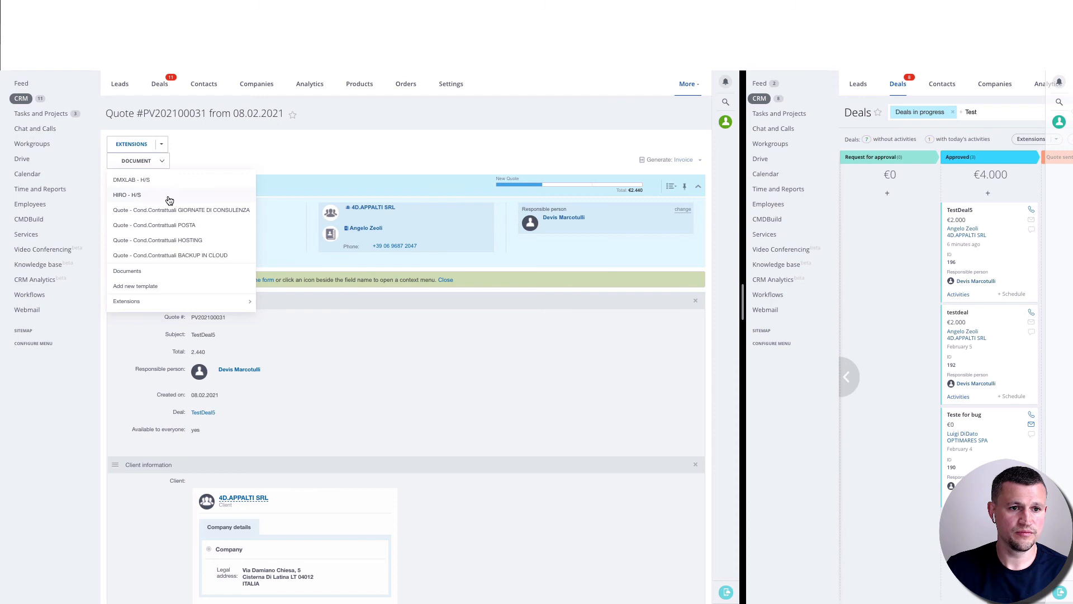
pyautogui.click(128, 195)
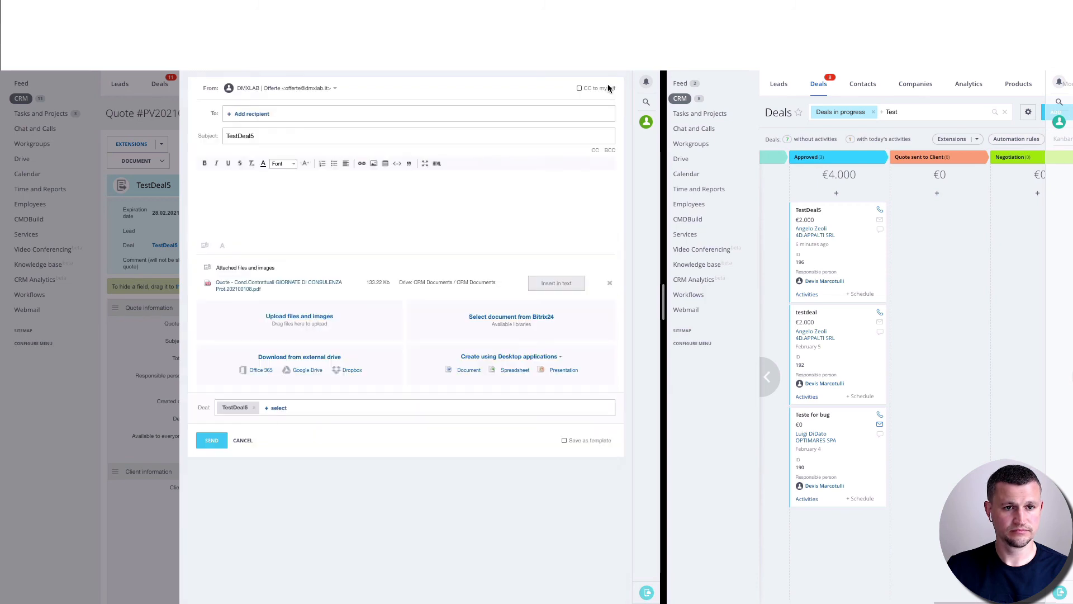
pyautogui.moveTo(249, 116)
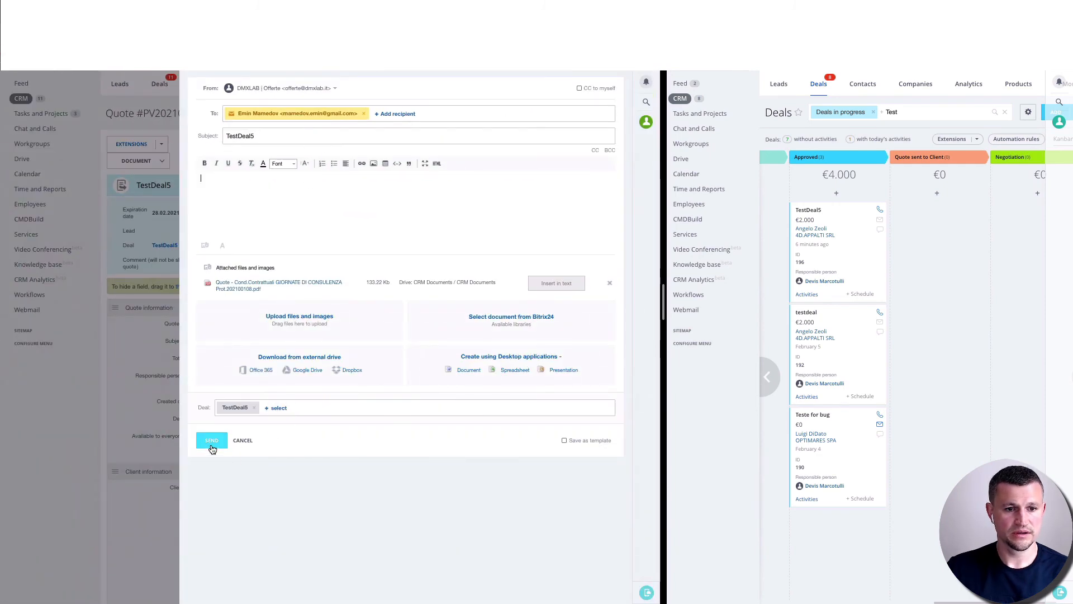
# Send the quote email, moving TestDeal5 to the Quote sent to Client stage at €2,000
pyautogui.click(211, 440)
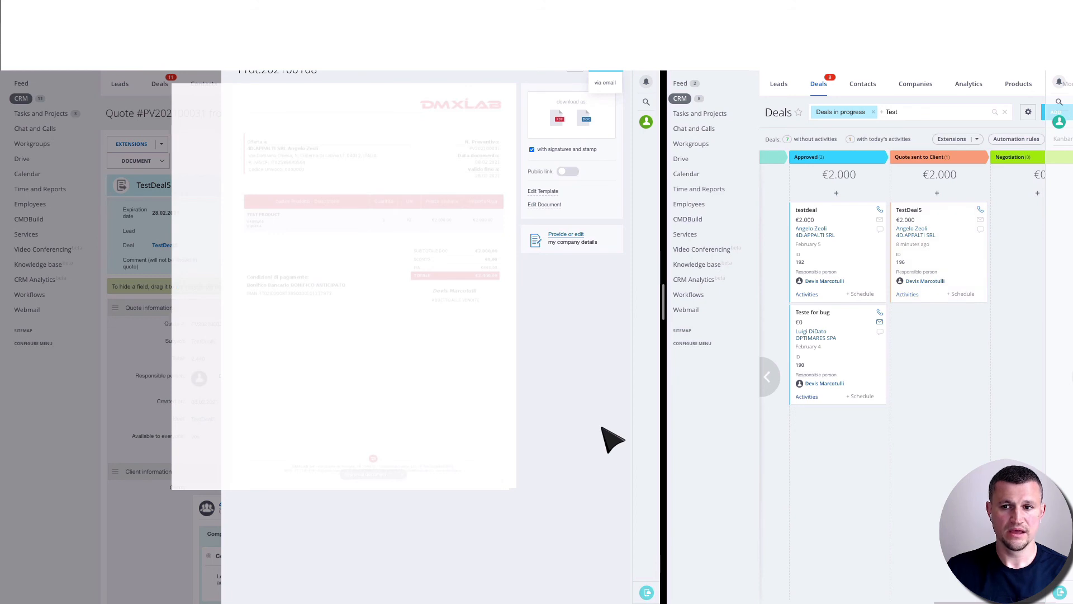
pyautogui.moveTo(501, 364)
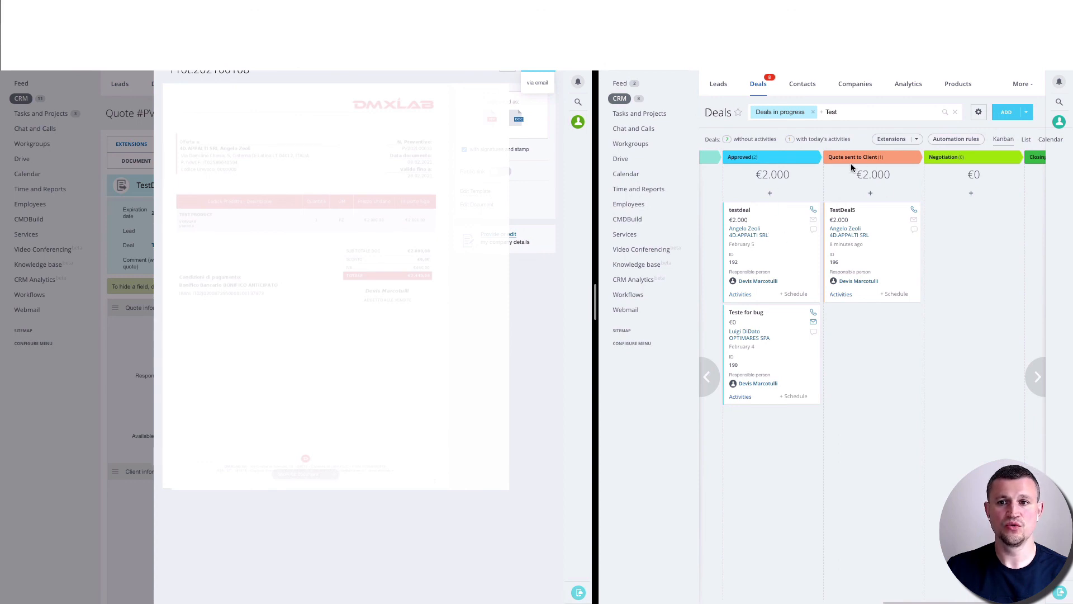
pyautogui.moveTo(884, 220)
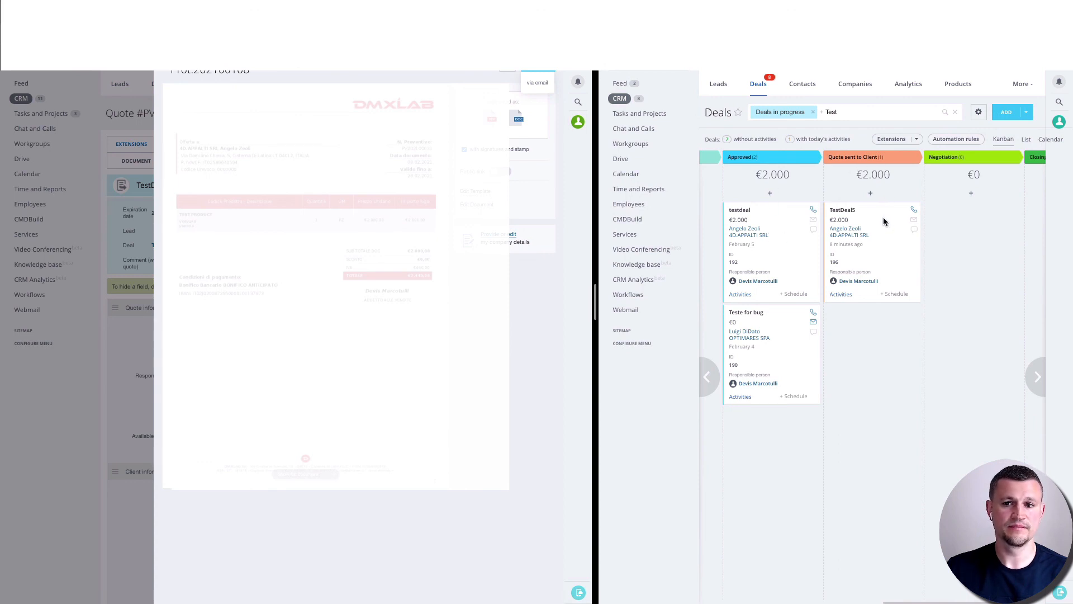
# Close the document preview to return to quote PV202100031 and review the deals Kanban
pyautogui.hscroll(3)
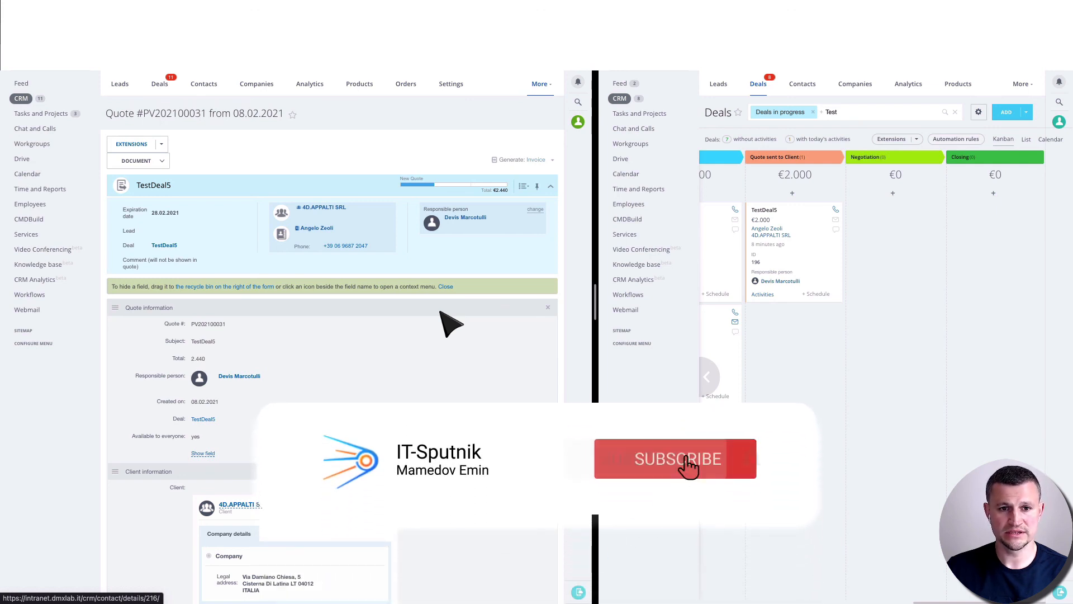
pyautogui.click(689, 460)
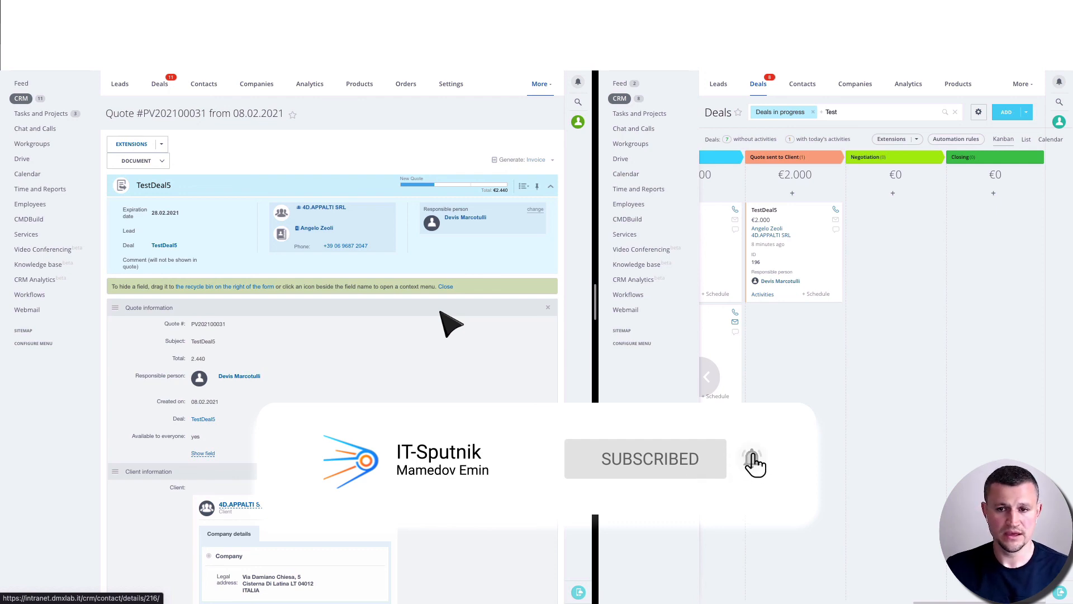